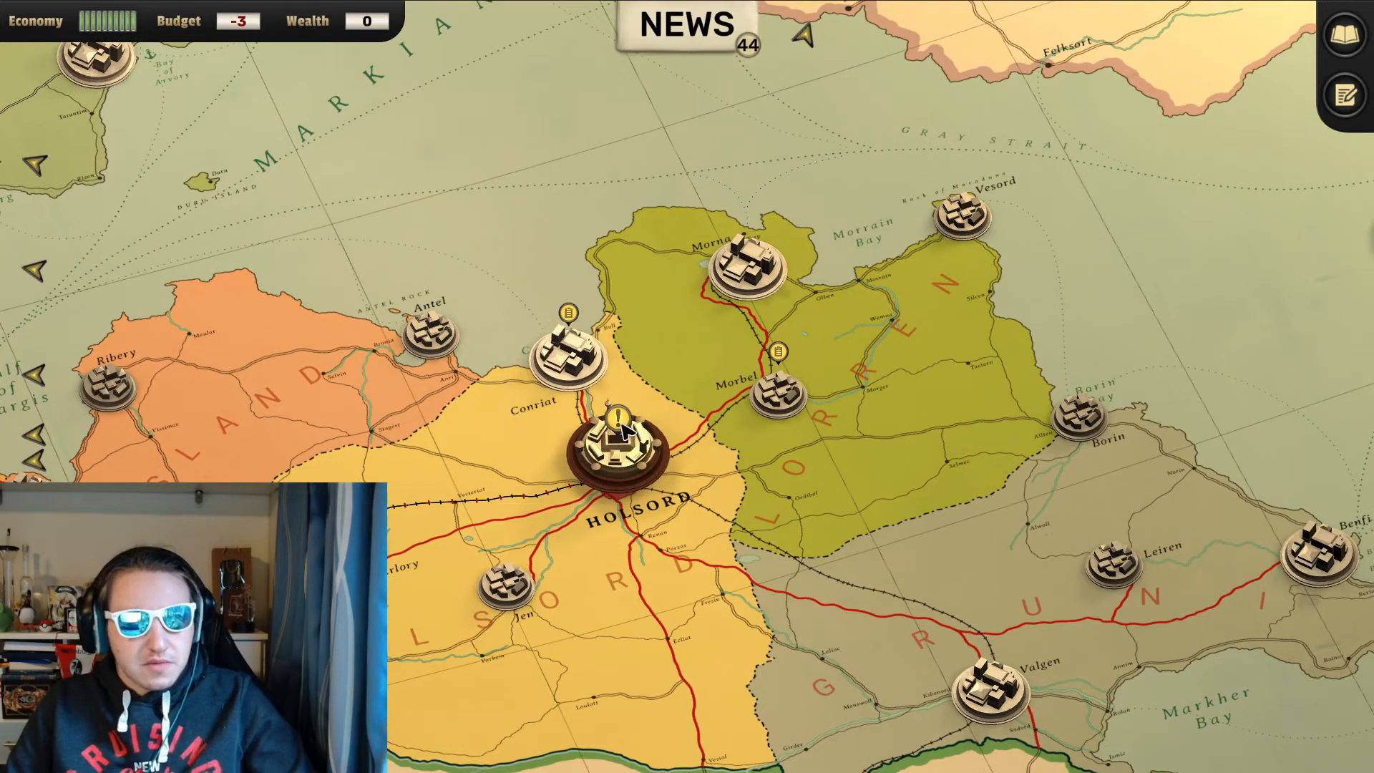
Select the Holsord marker to show its three reports and the Rayne Household event
left_click(615, 443)
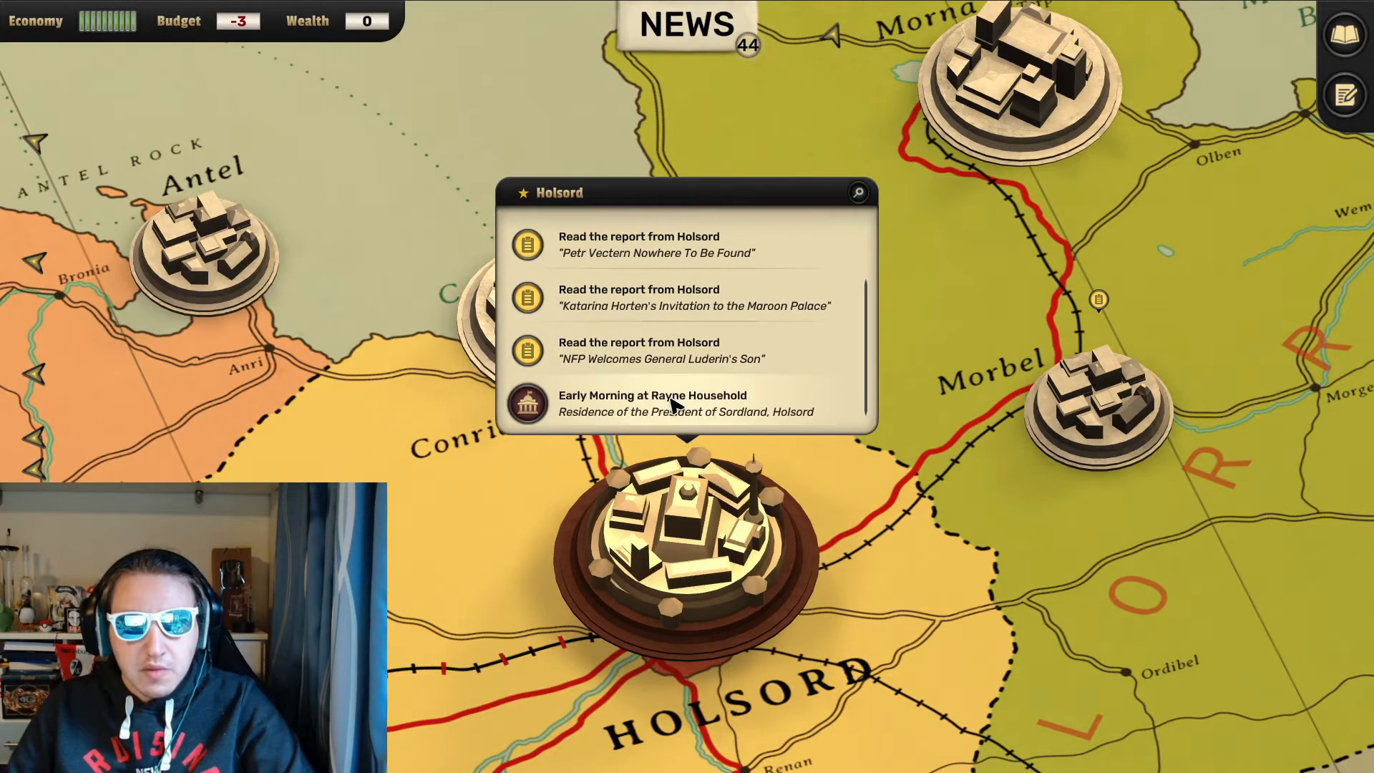
Start 'Early Morning at Rayne Household' and read the coffee-and-news narration until the phone rings
left_click(653, 404)
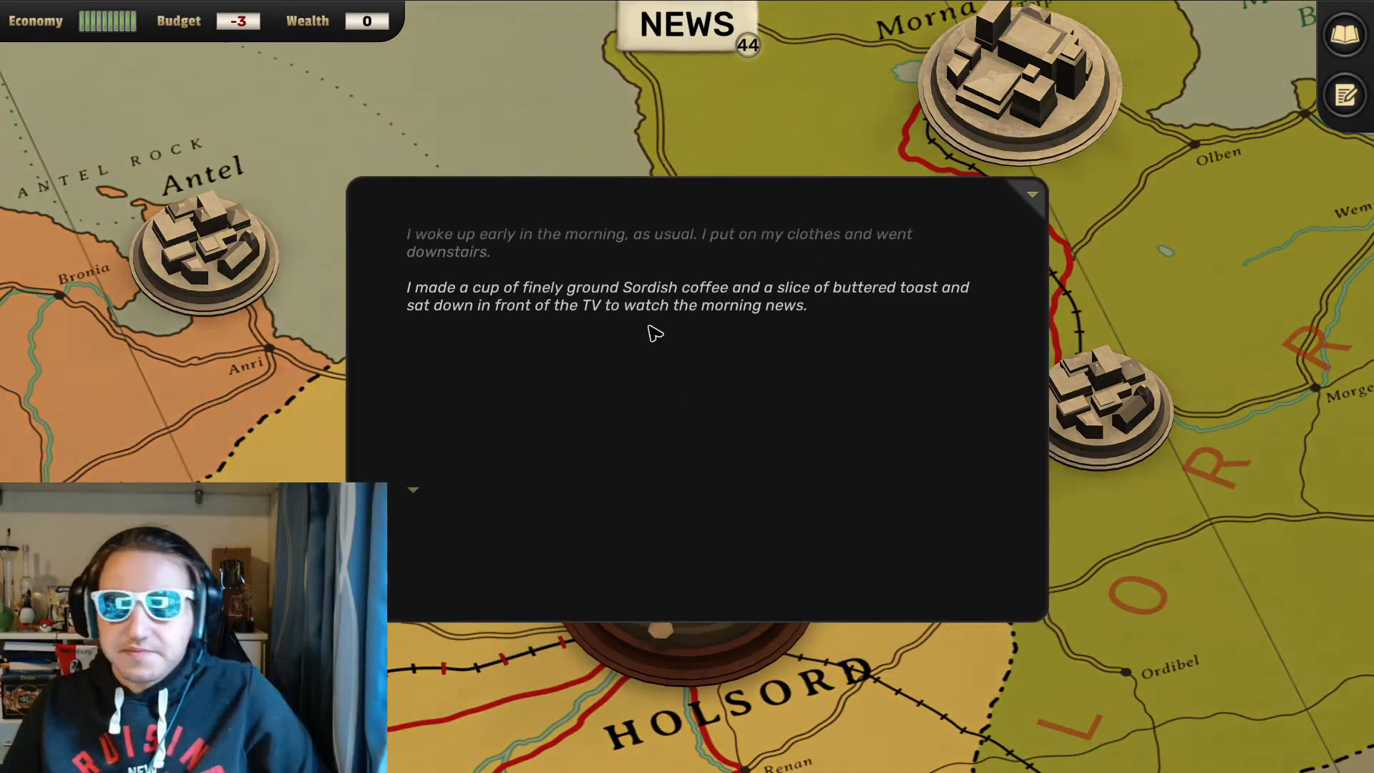
mouse_move(595, 447)
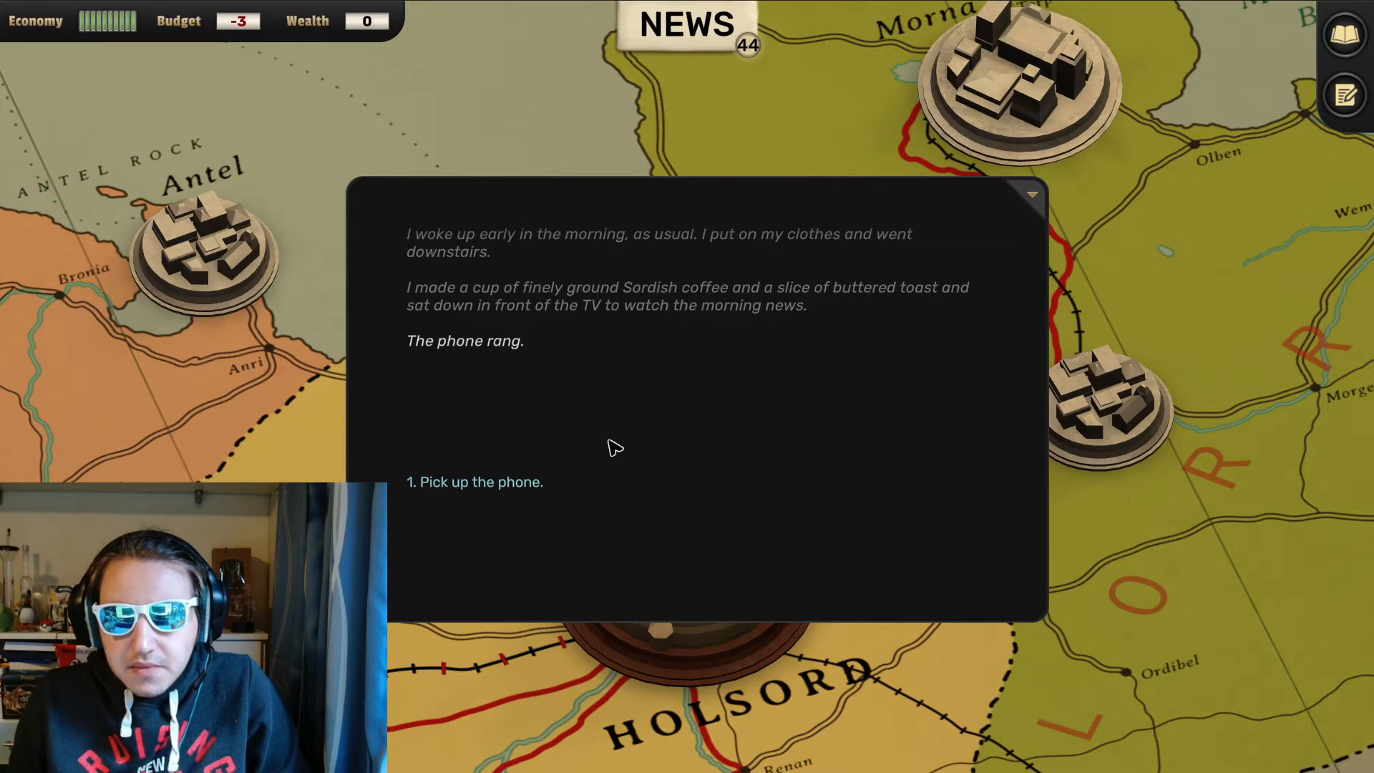
Choose 'Pick up the phone.' so the operator announces Gloria Tory on the line
left_click(473, 481)
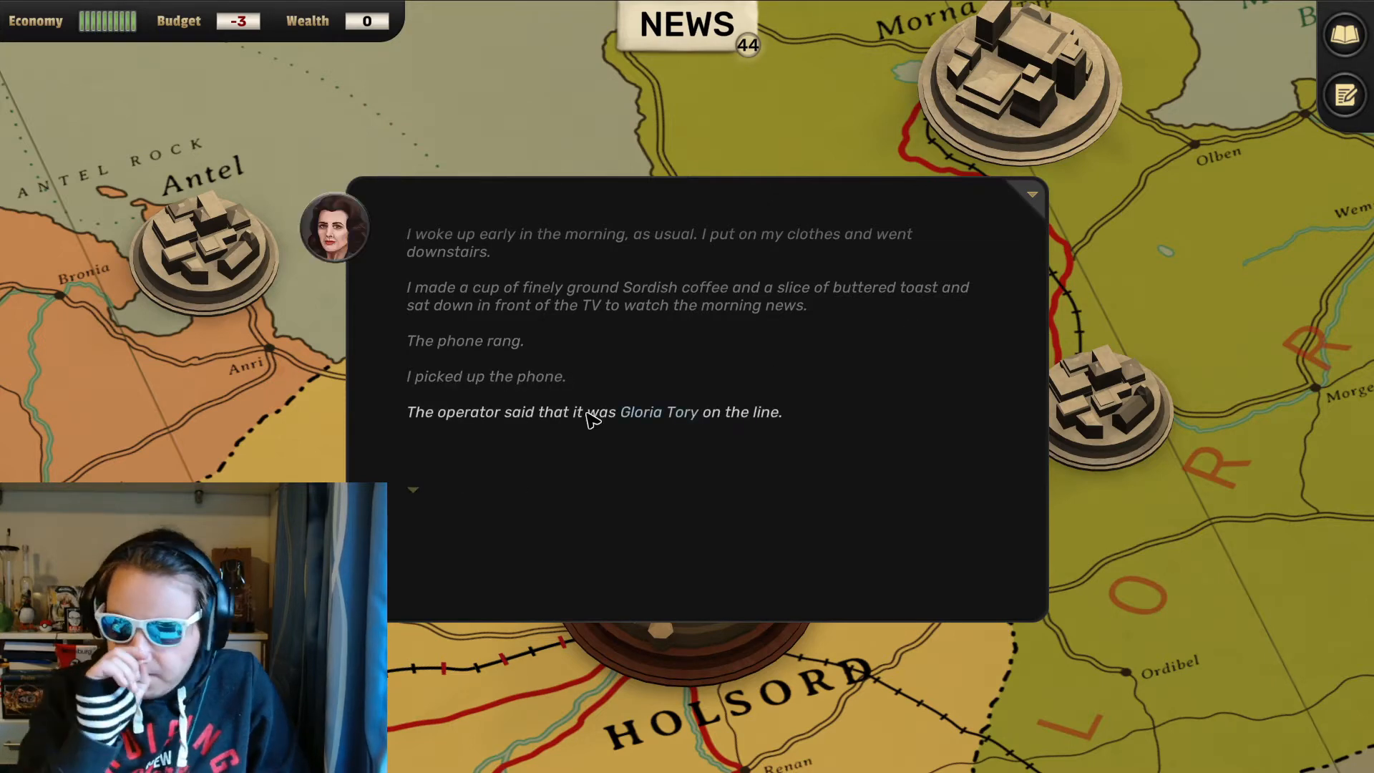
mouse_move(718, 326)
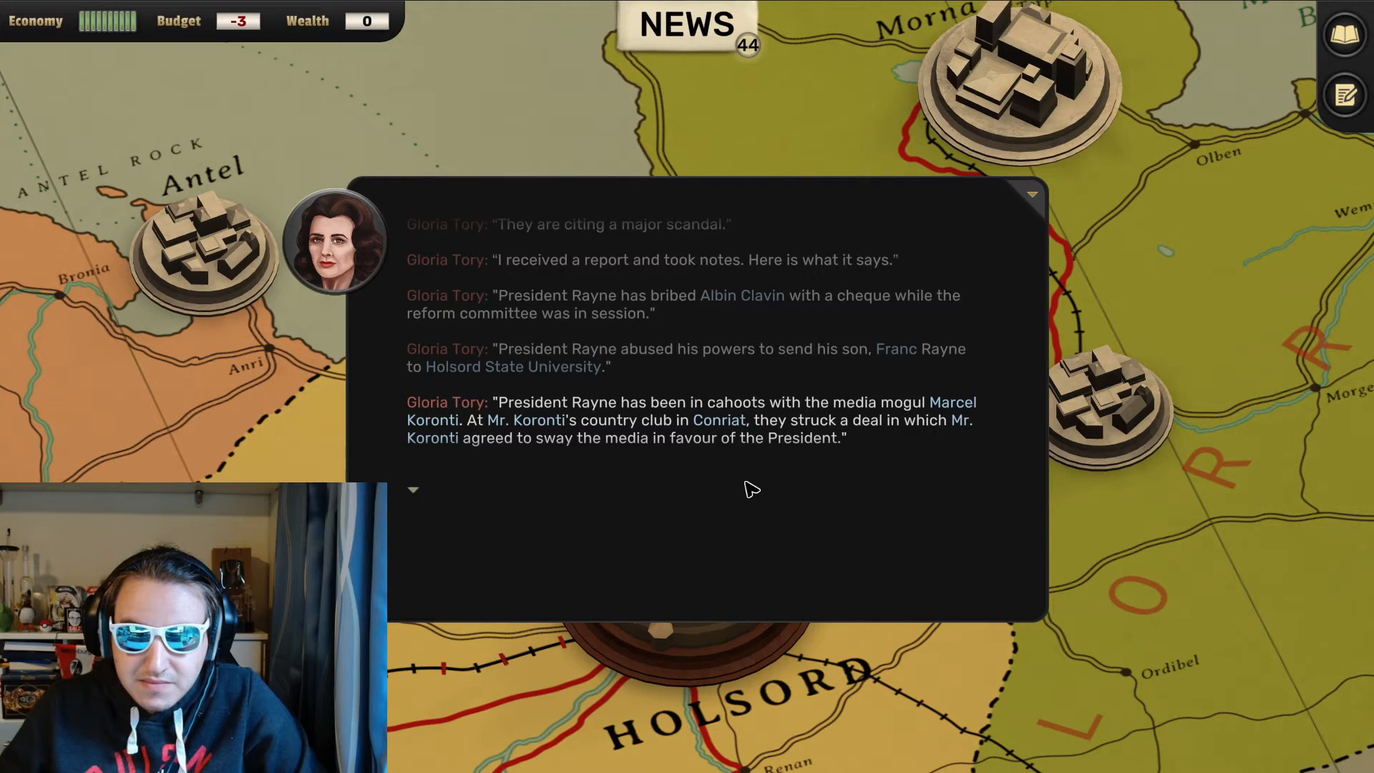
mouse_move(821, 470)
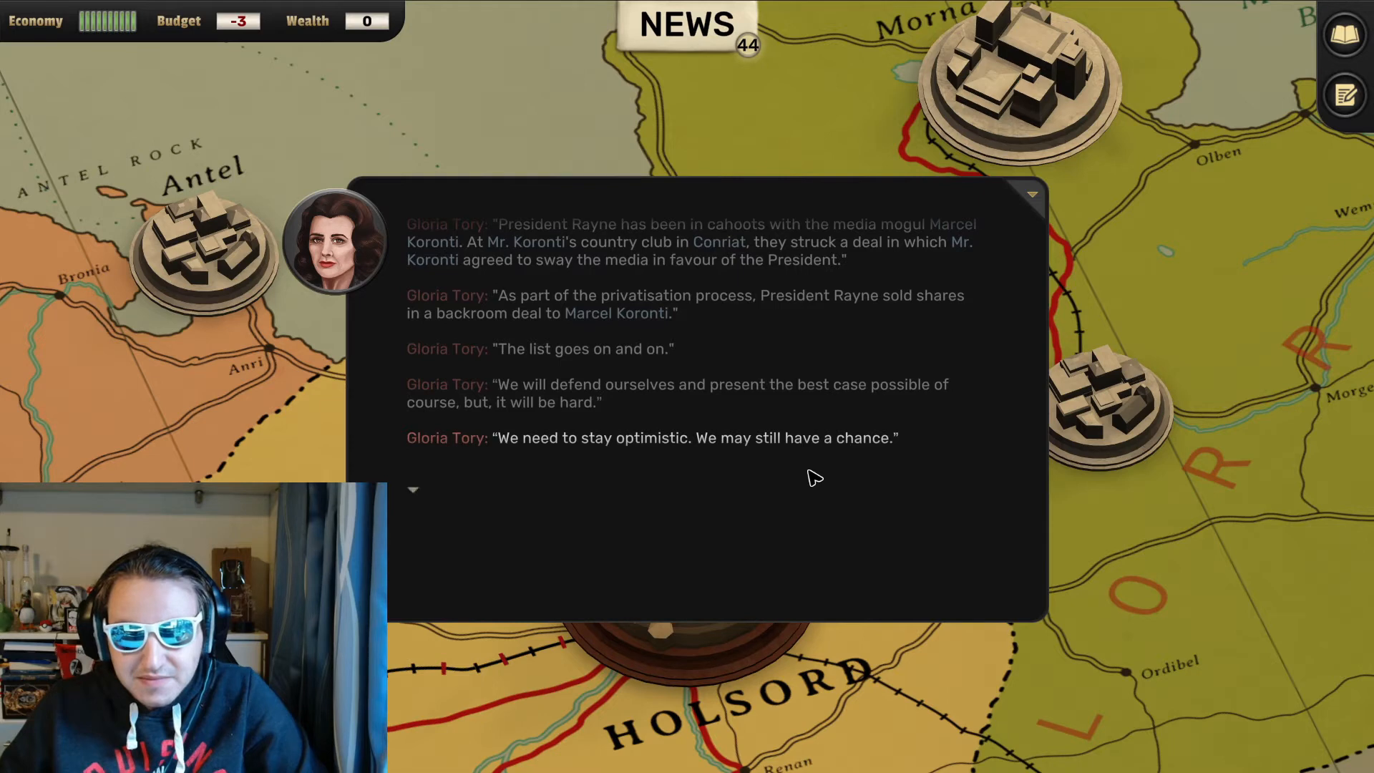
Pan the map down to Arvory, revealing the Private Meeting with Lileas Graf at Graf Manor
scroll("down", 3)
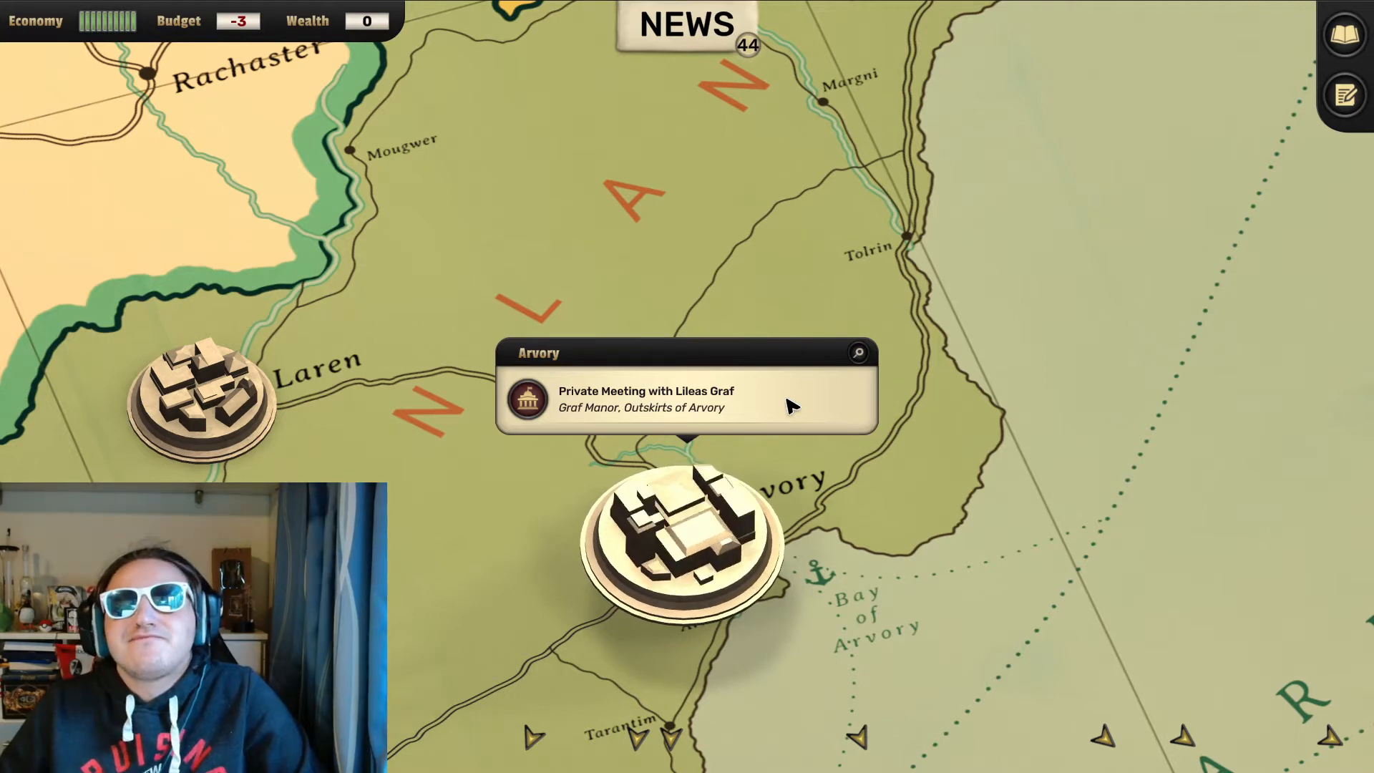
Begin 'Private Meeting with Lileas Graf' and read the Graf Manor description up to the manor door
left_click(686, 399)
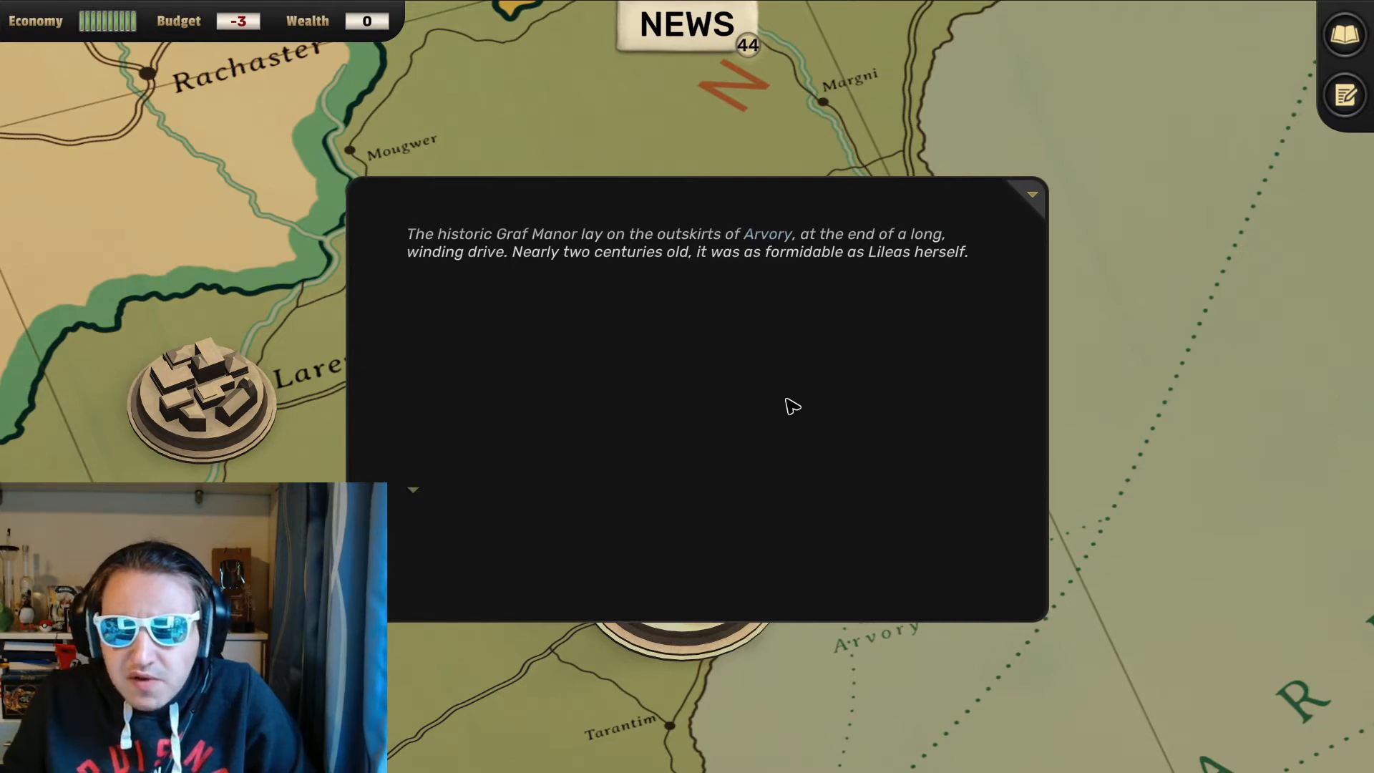
left_click(793, 405)
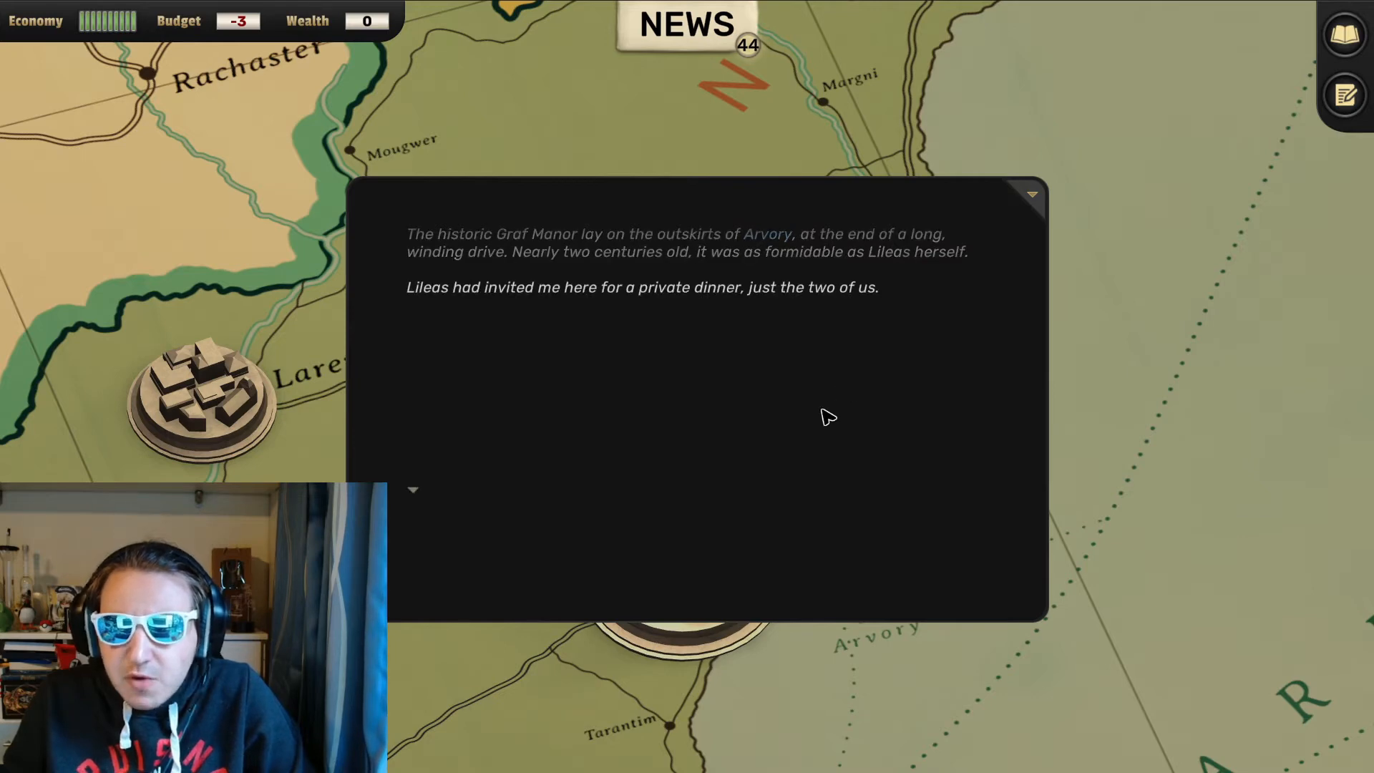
mouse_move(817, 424)
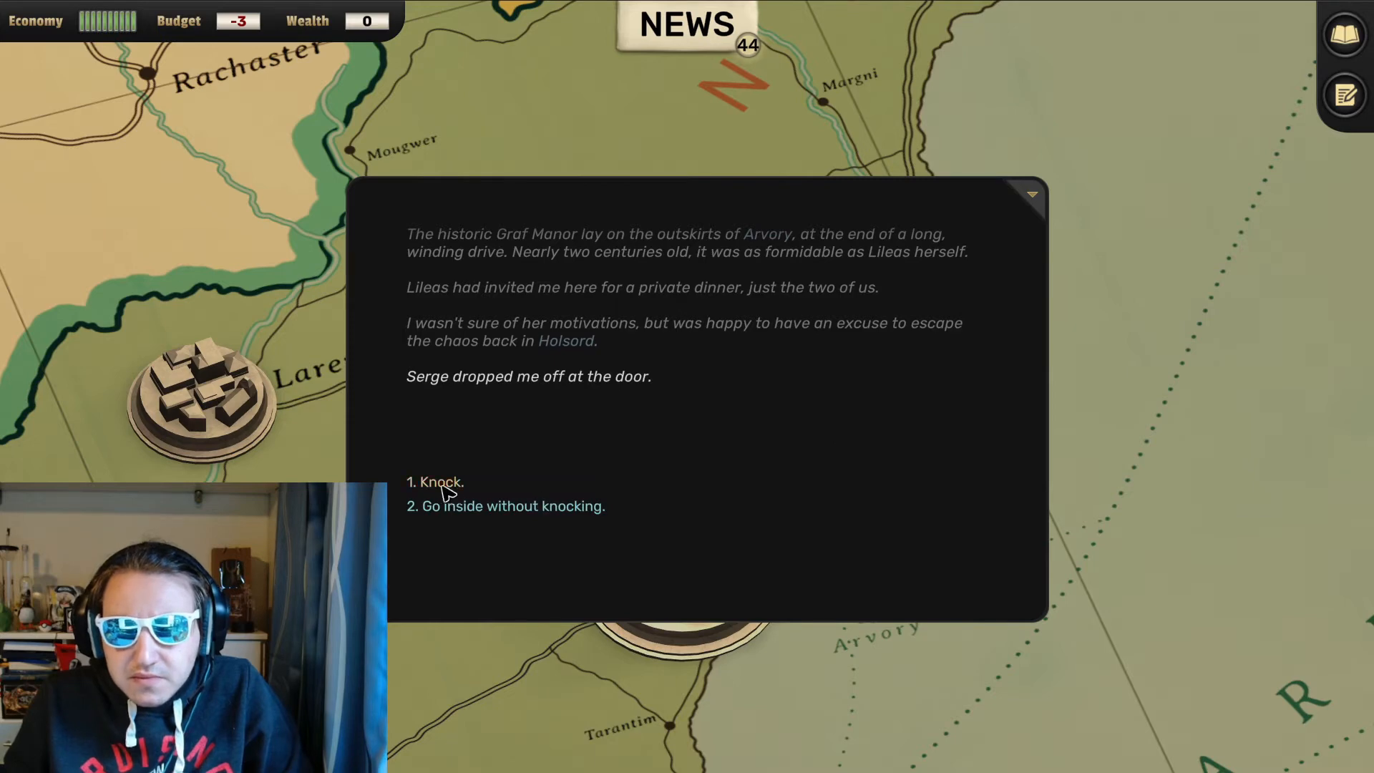
Choose 'Knock.' so the butler shows the President into the parlor
left_click(436, 481)
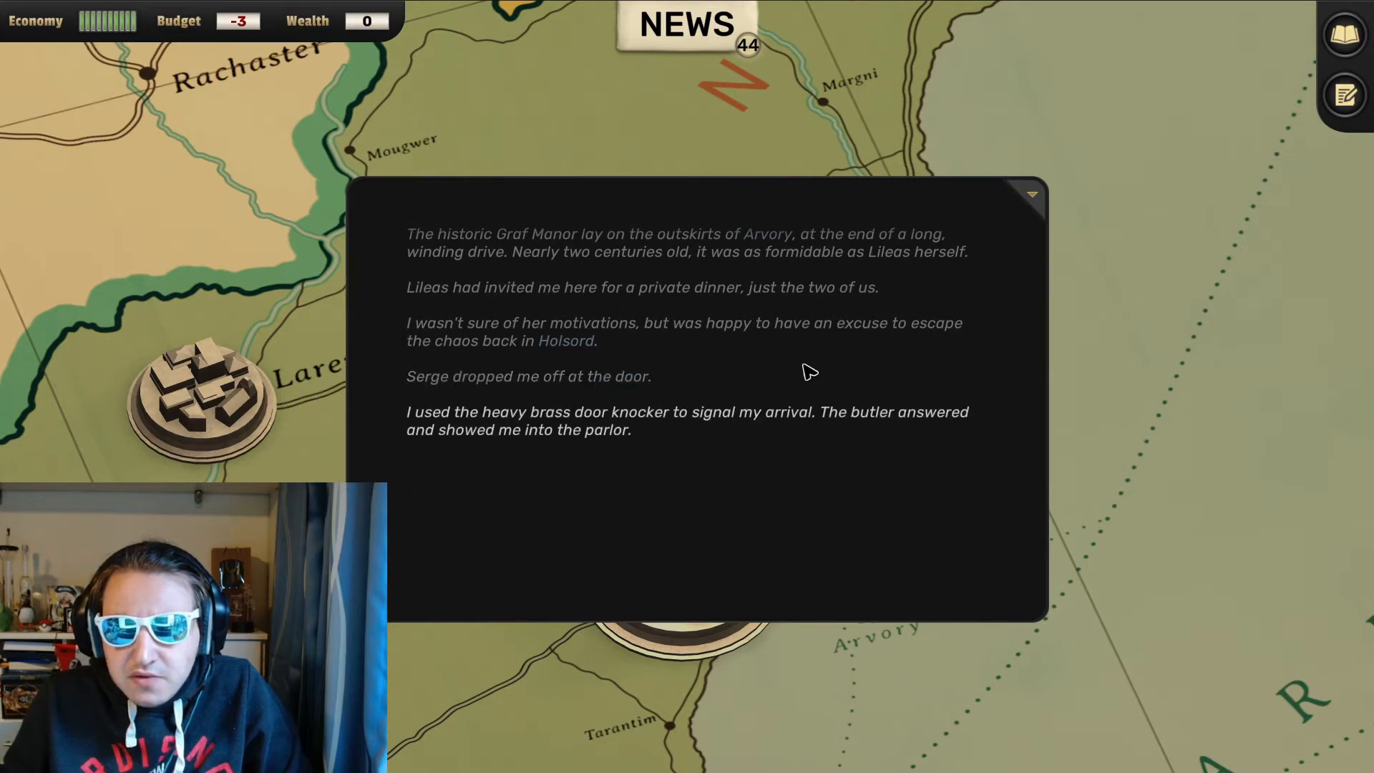
mouse_move(804, 381)
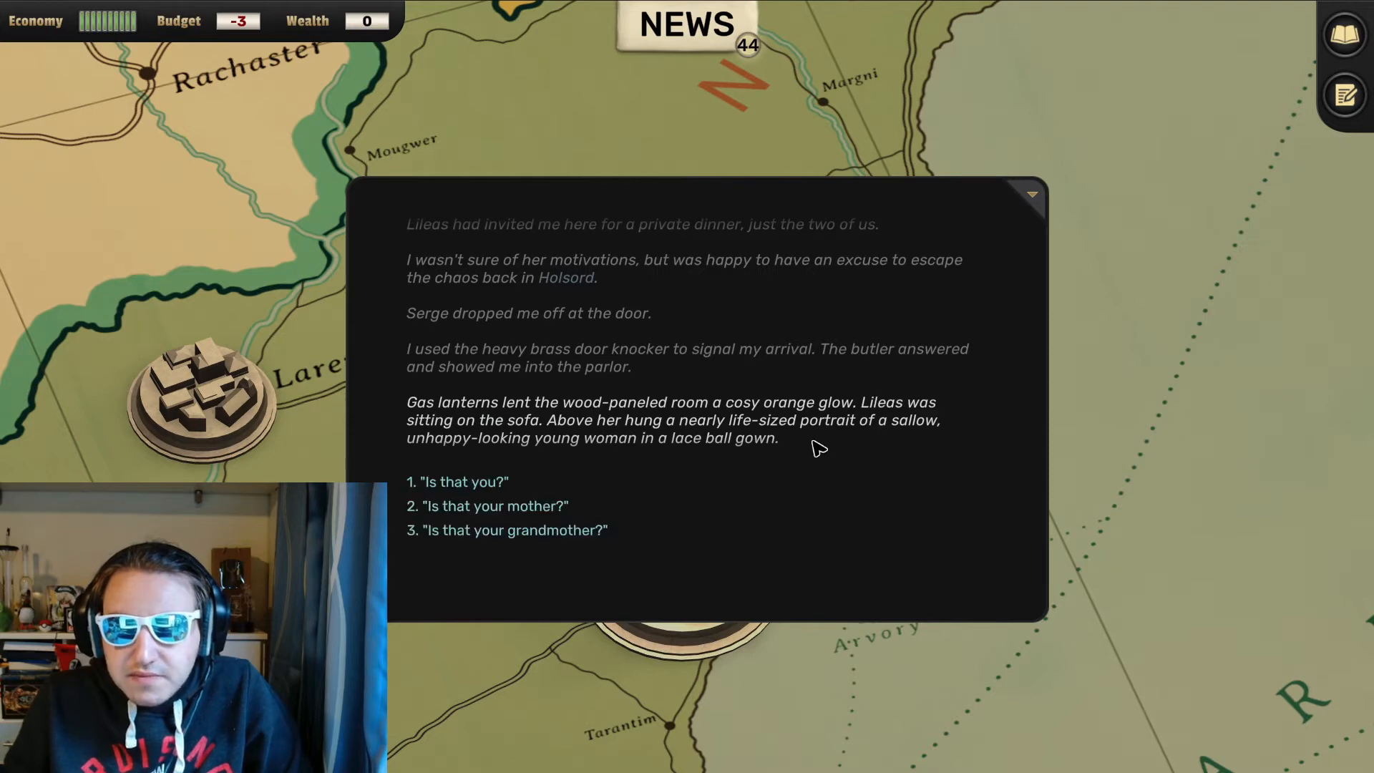
mouse_move(587, 474)
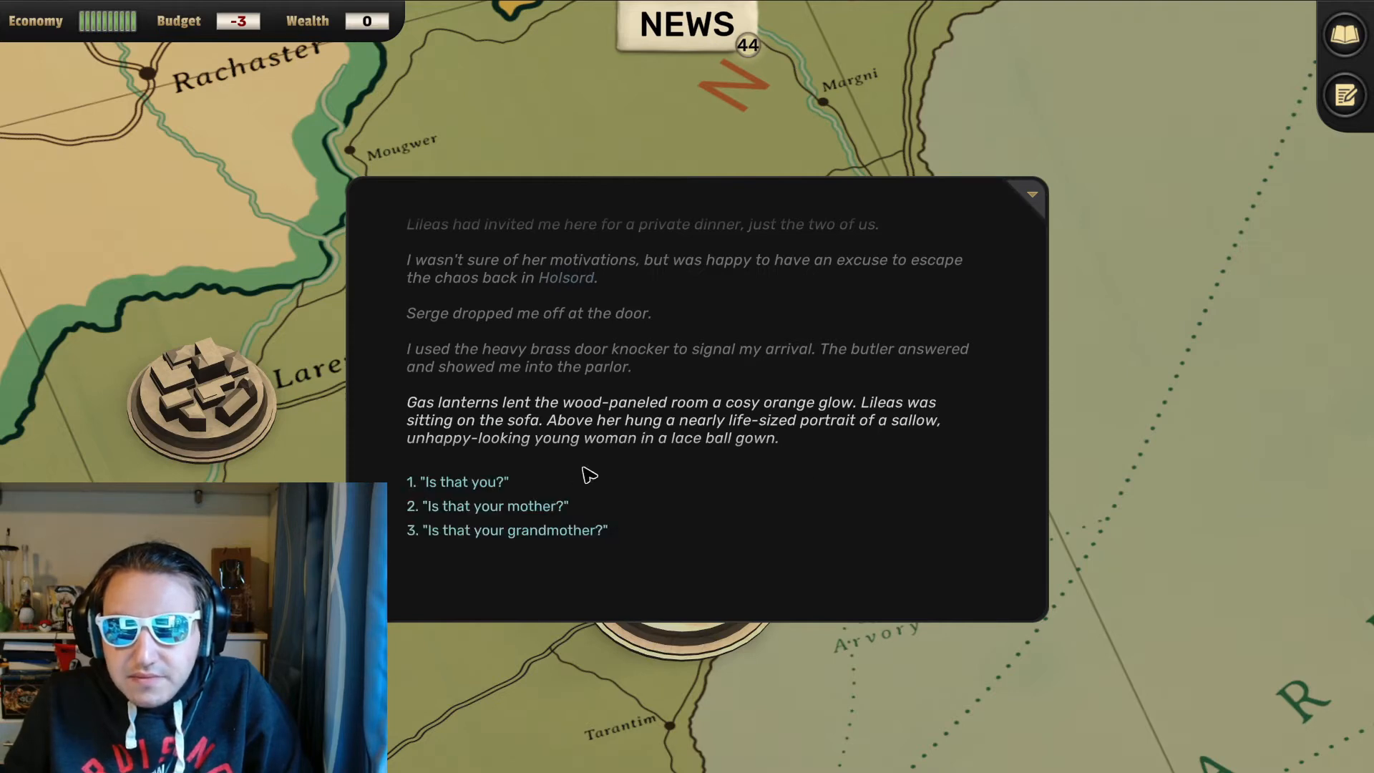
mouse_move(512, 483)
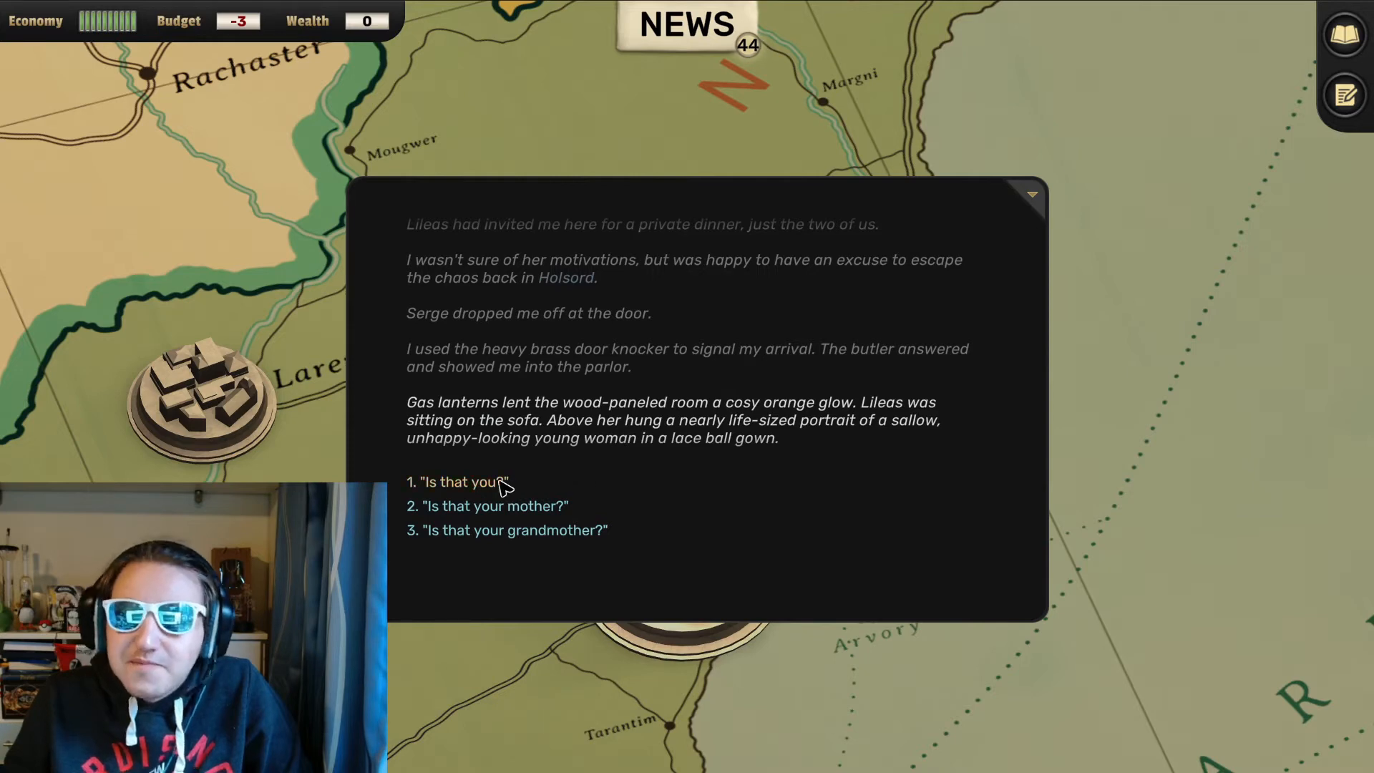
Ask "Is that you?" about the portrait, learning it shows Lileas's mother
left_click(459, 481)
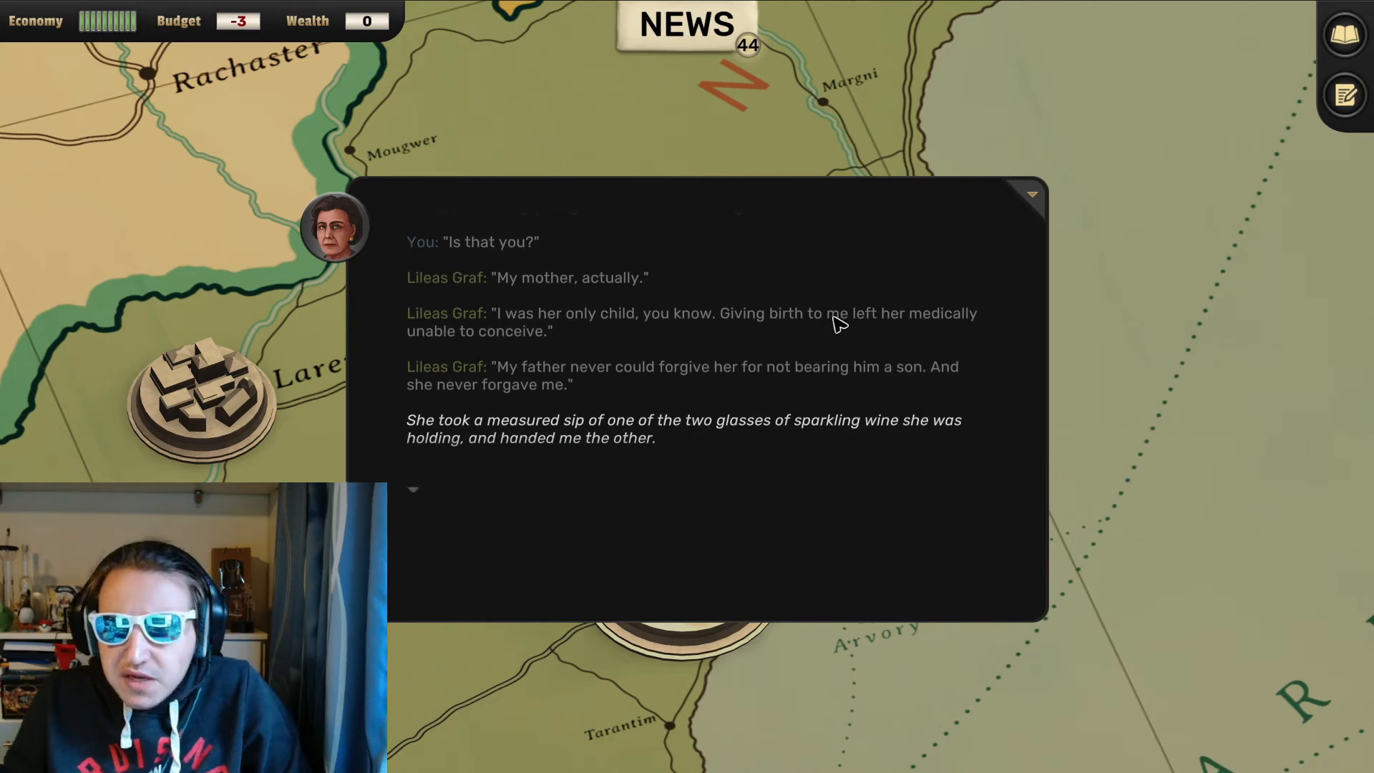
mouse_move(819, 345)
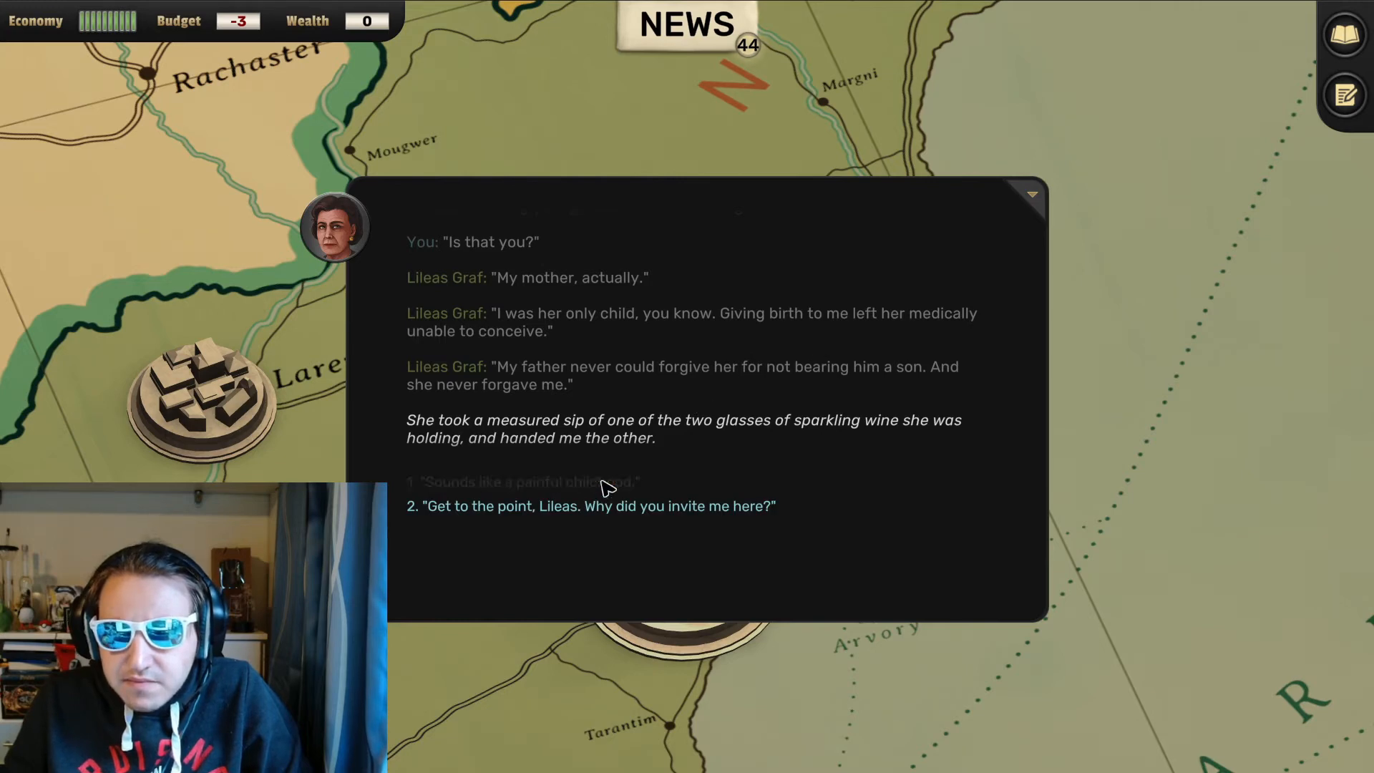
Remark on her painful childhood, answer "Smells delicious." to the roast venison, and continue dinner to the parade question
left_click(529, 481)
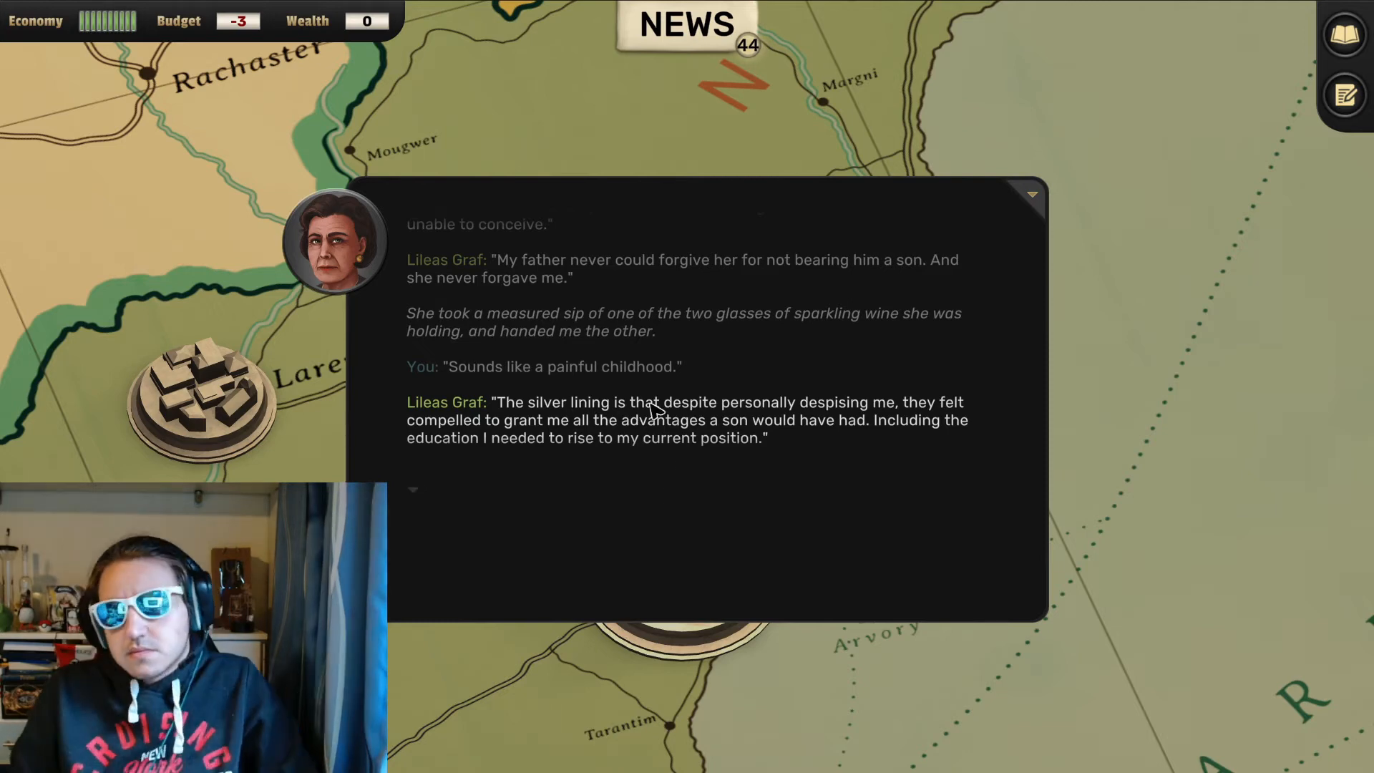
mouse_move(710, 341)
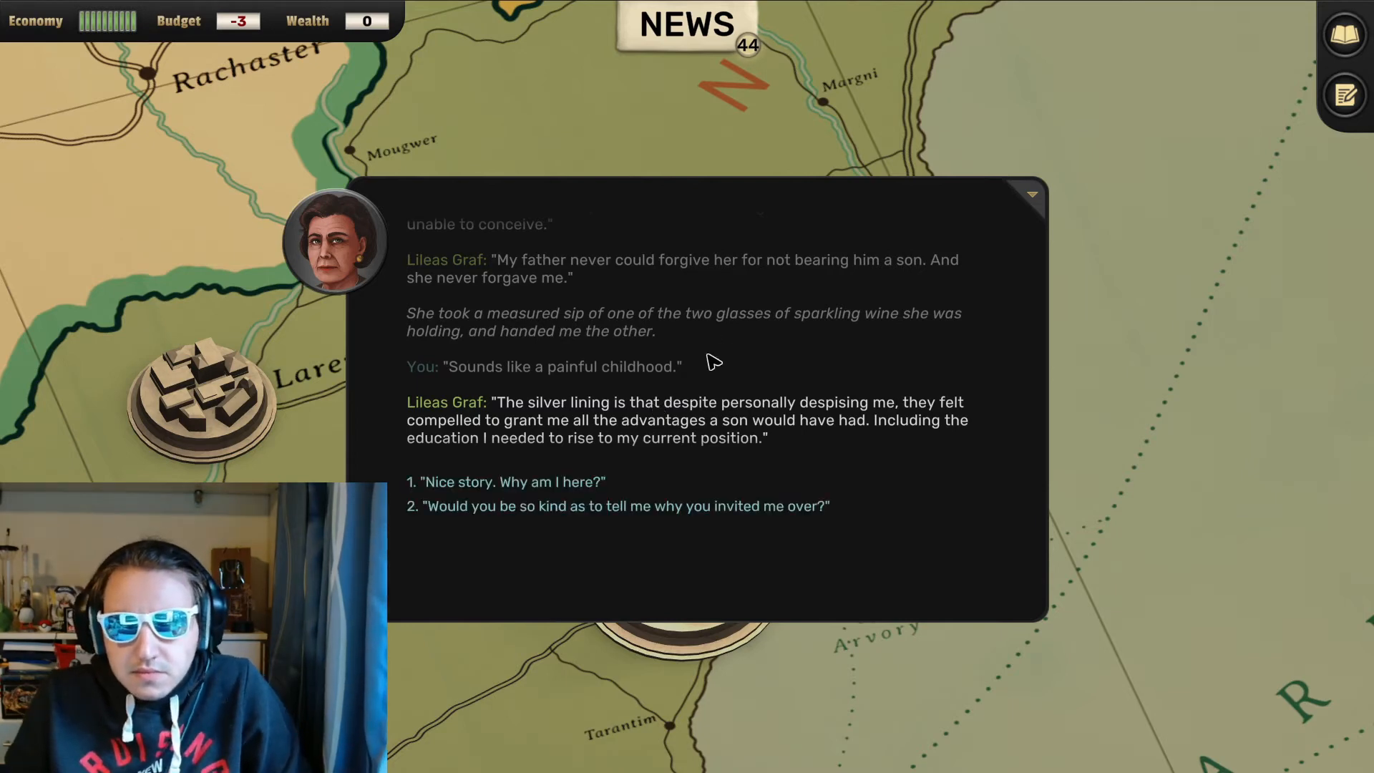
mouse_move(705, 363)
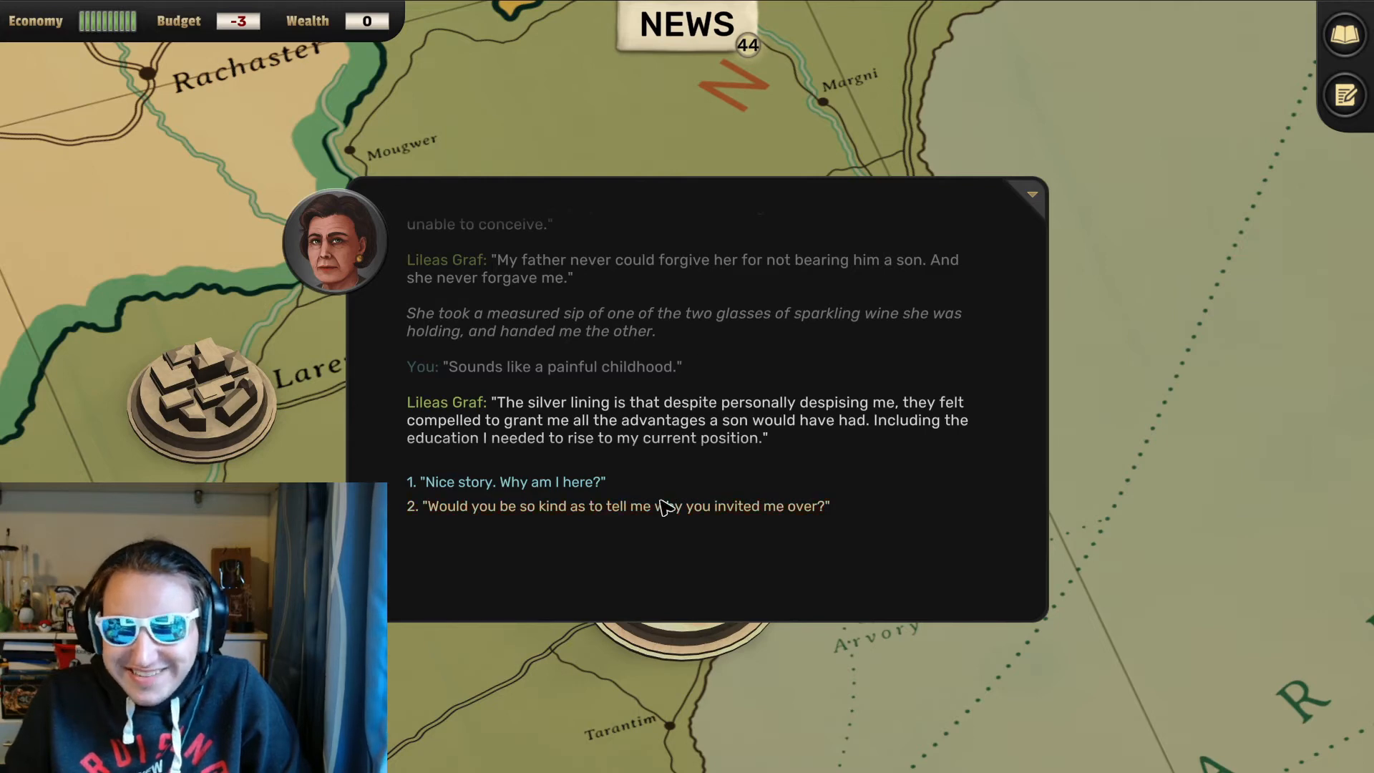
mouse_move(668, 516)
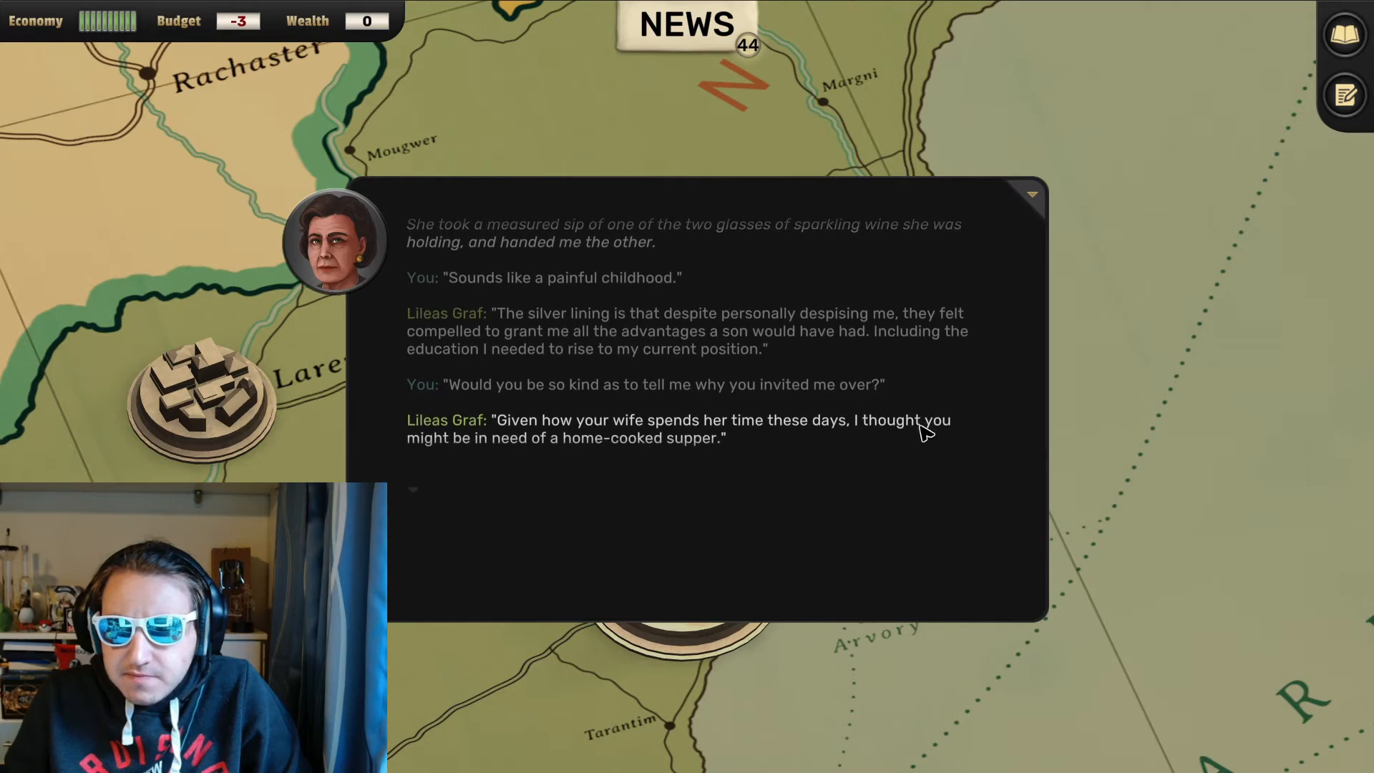
mouse_move(916, 446)
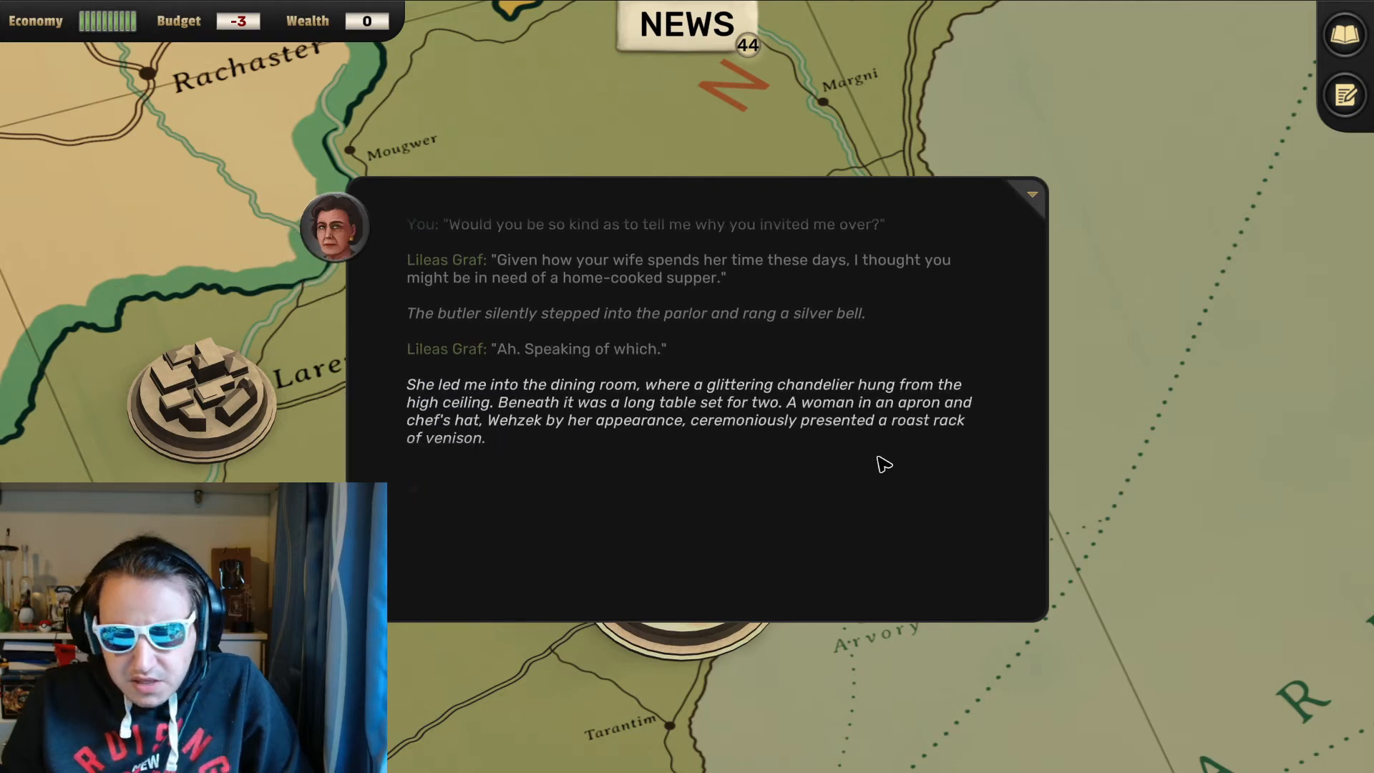
mouse_move(698, 558)
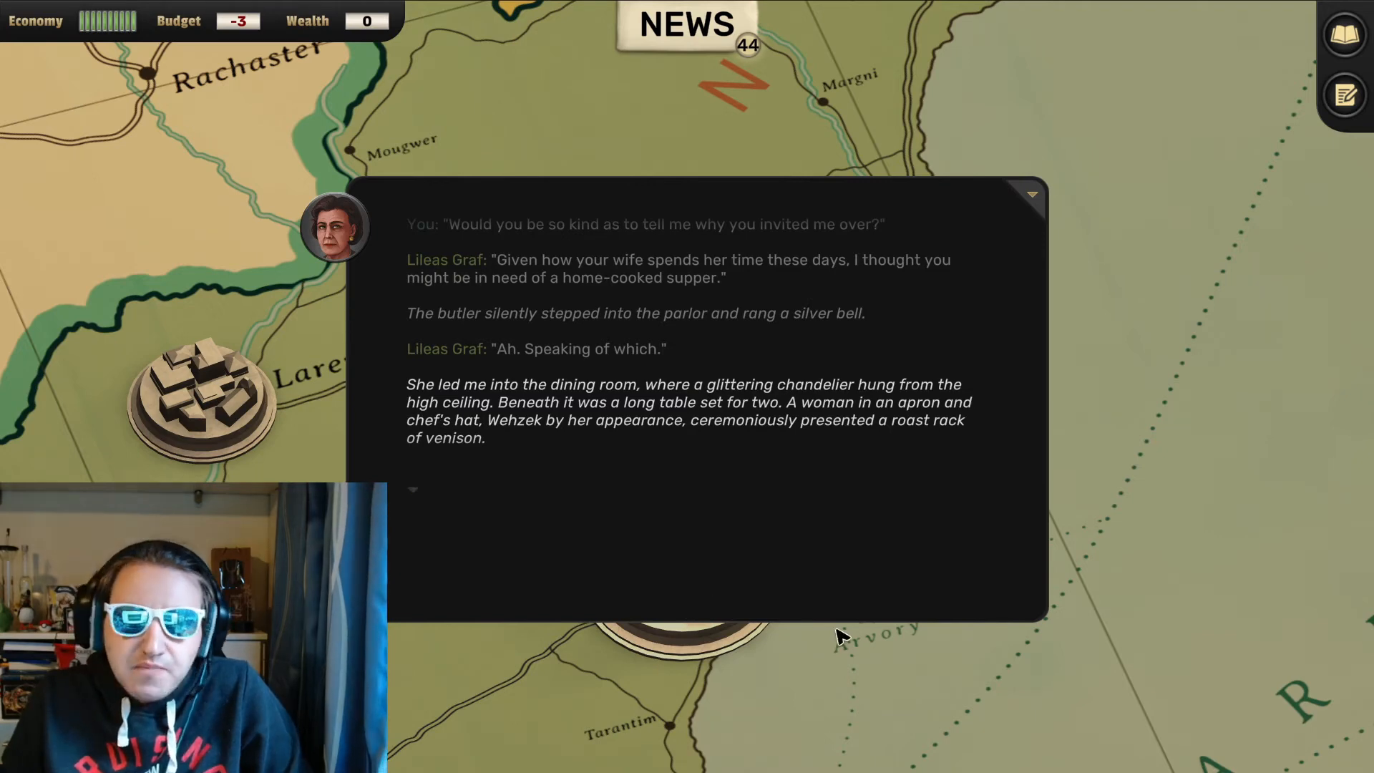
mouse_move(853, 603)
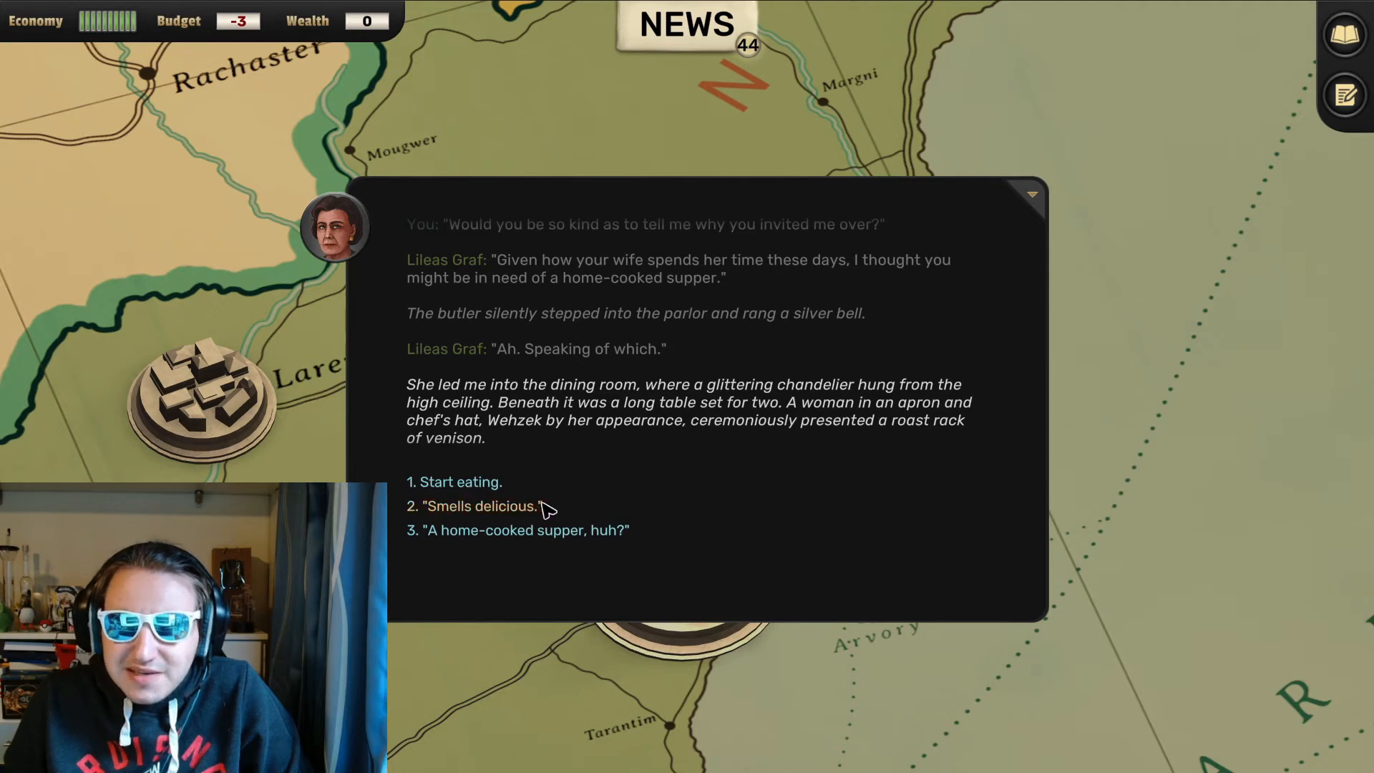
left_click(475, 505)
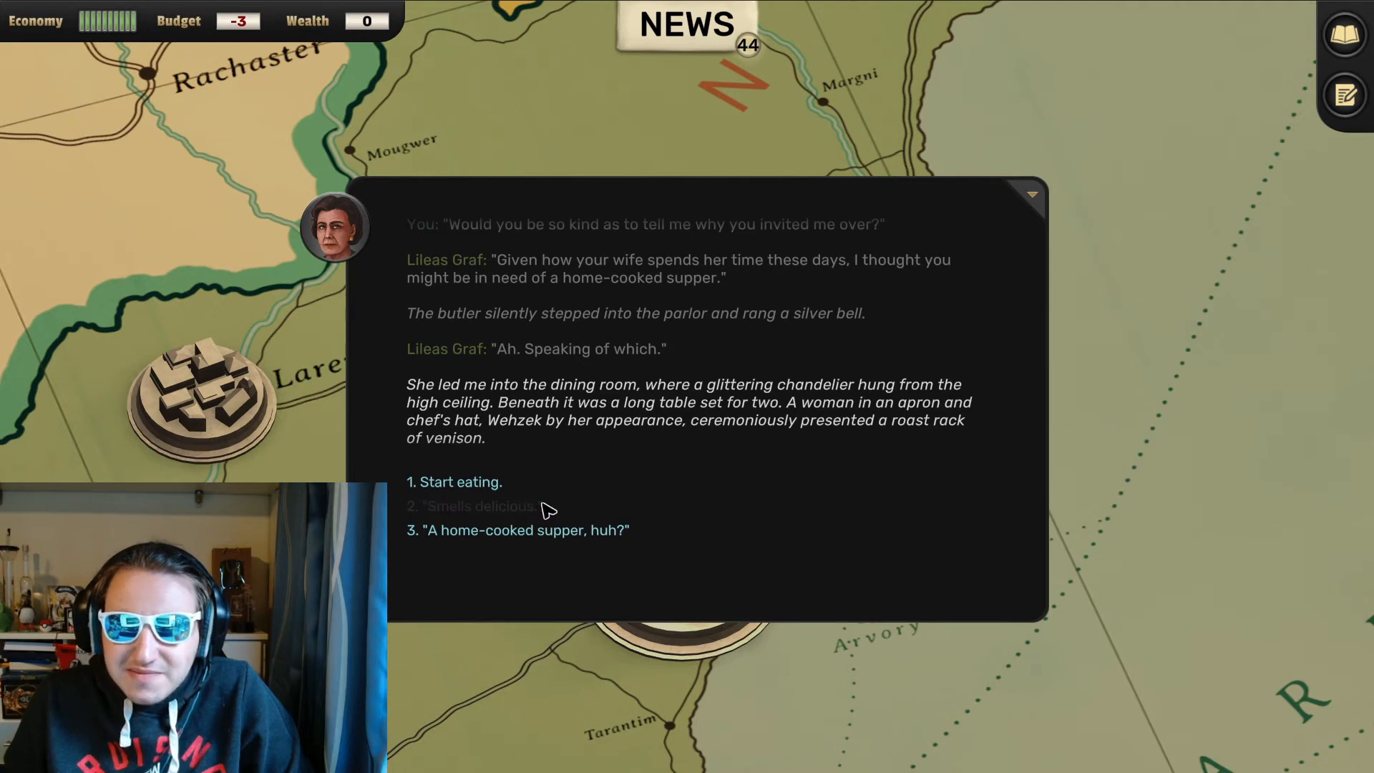
left_click(471, 505)
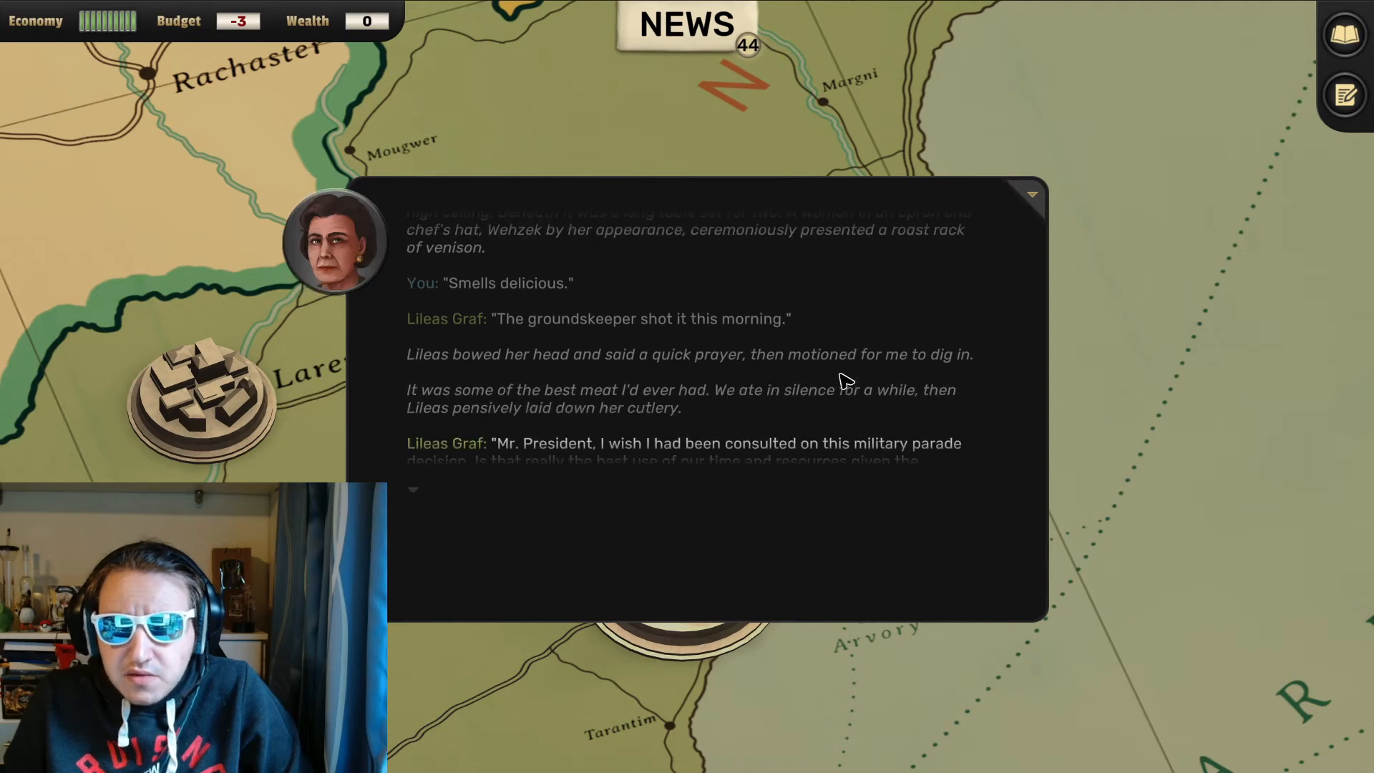
Scroll Lileas's full military-parade complaint into view until the two reply options appear
scroll("down", 3)
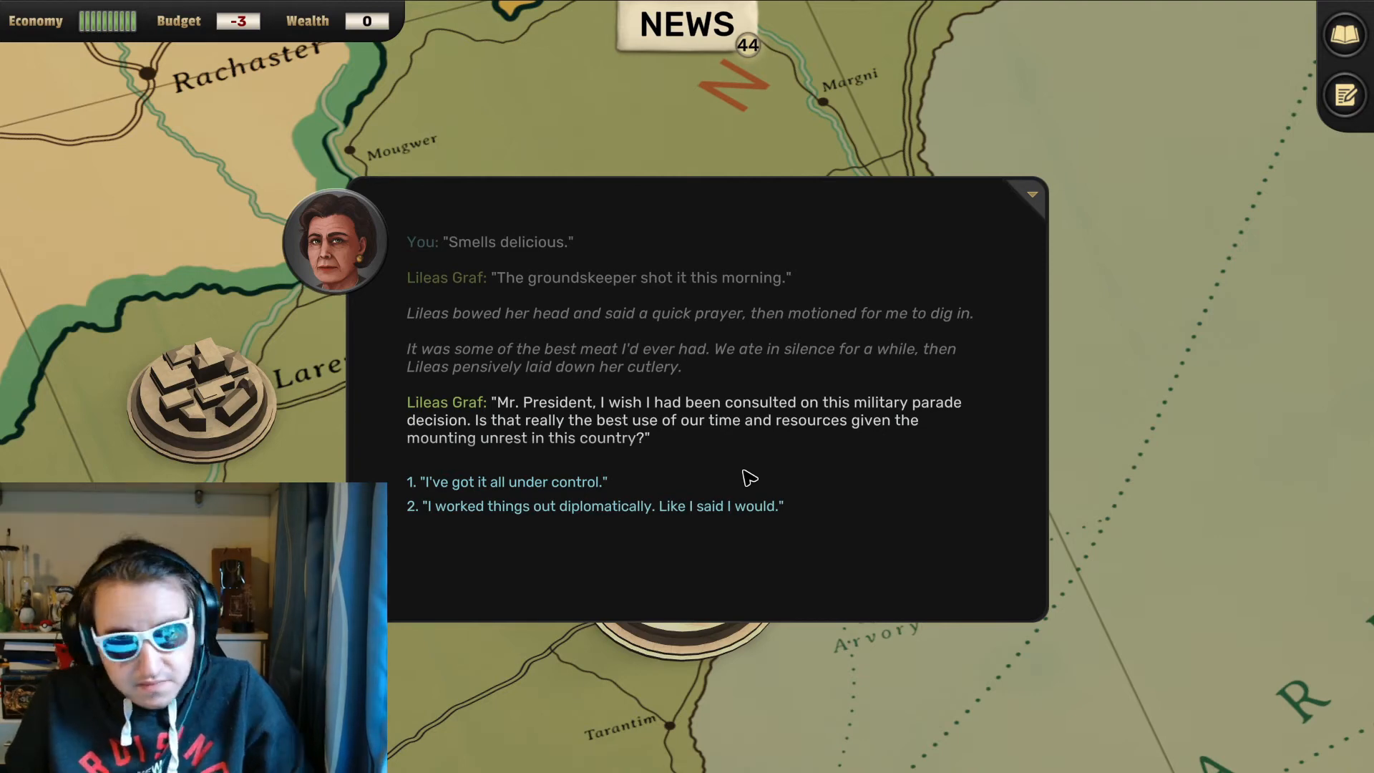
mouse_move(657, 234)
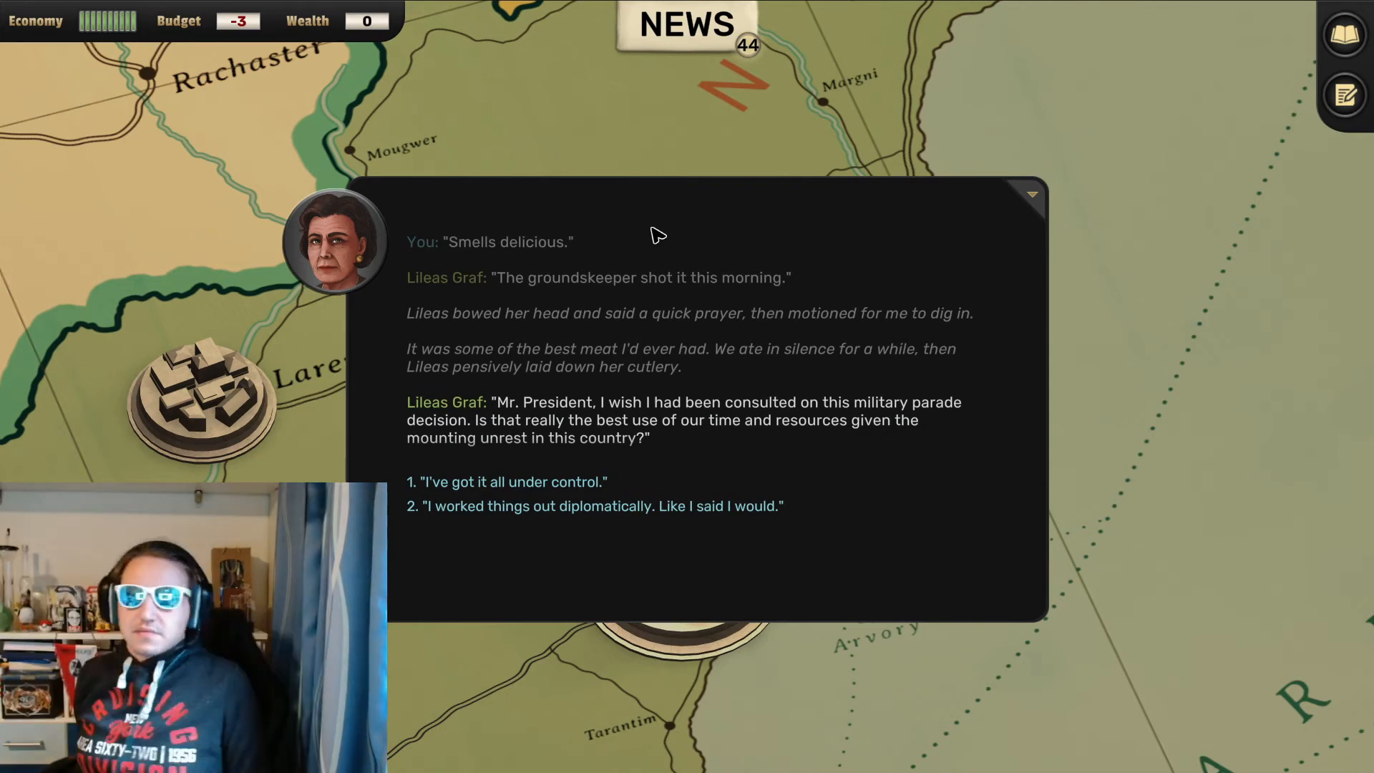
mouse_move(682, 322)
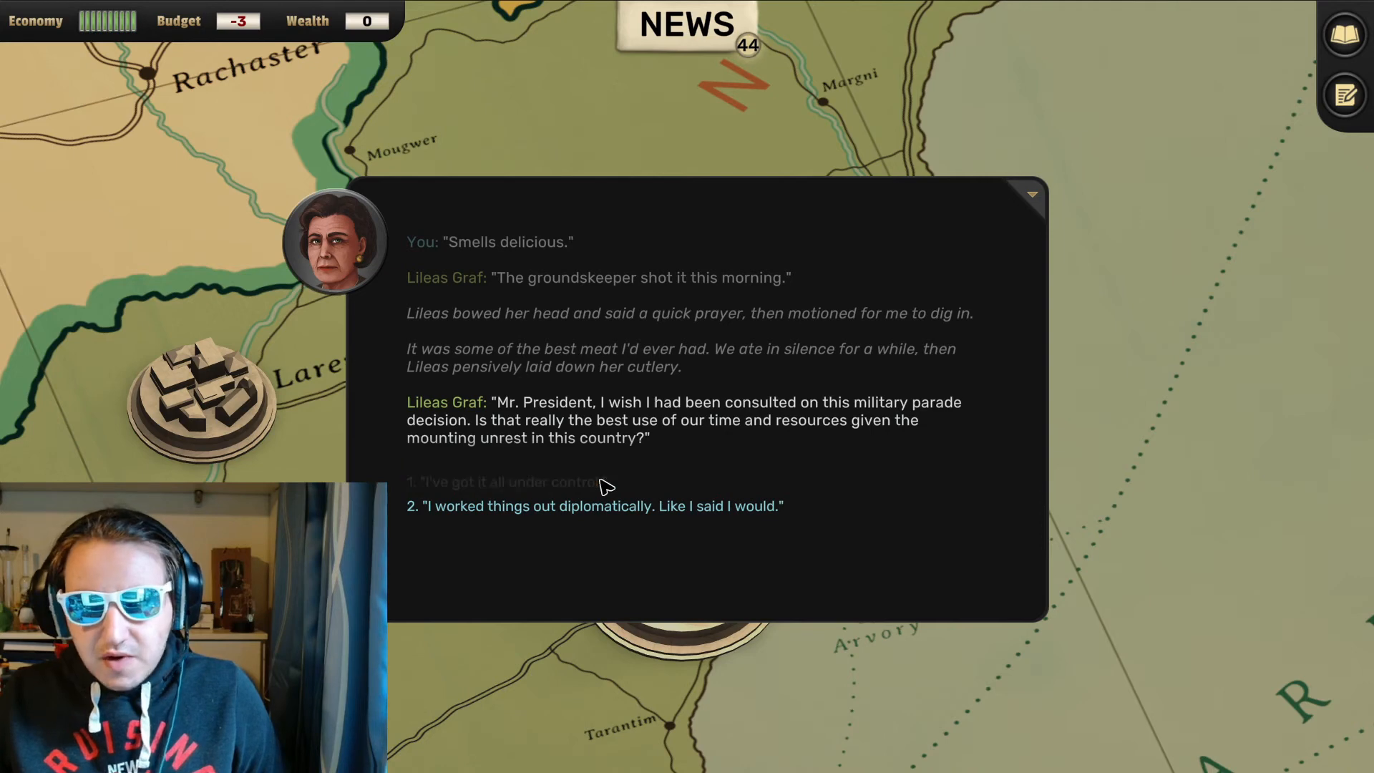
Reply "I've got it all under control.", drawing Lileas's warning that these people will never be happy
left_click(502, 480)
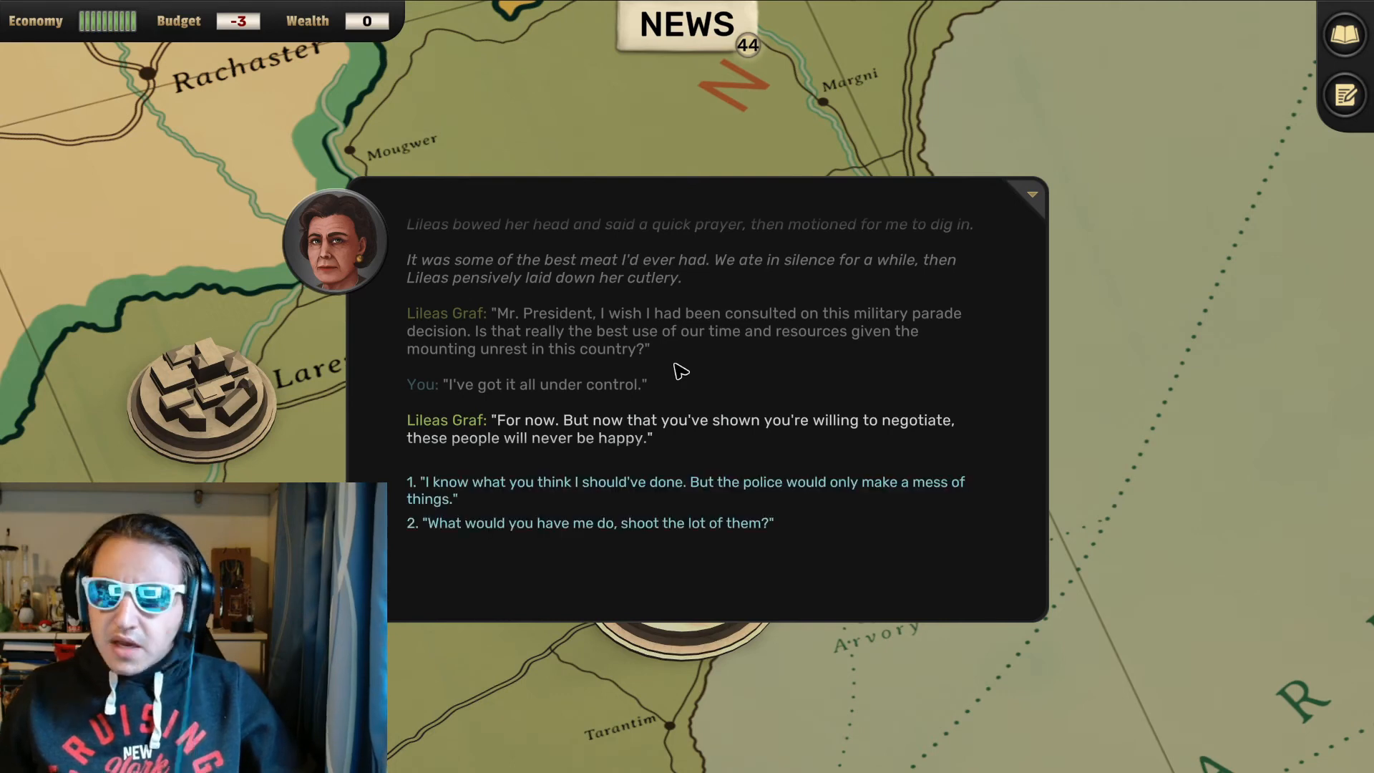
mouse_move(652, 362)
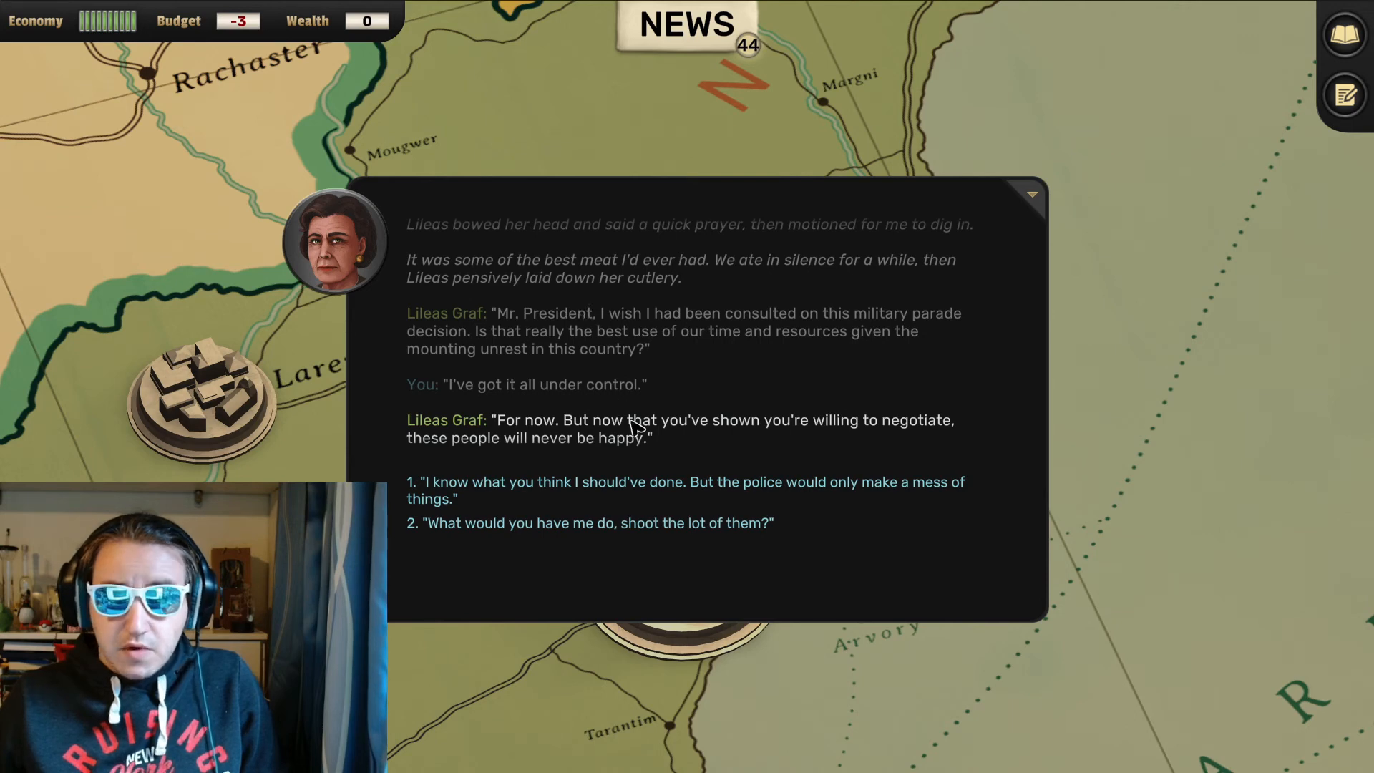
mouse_move(661, 473)
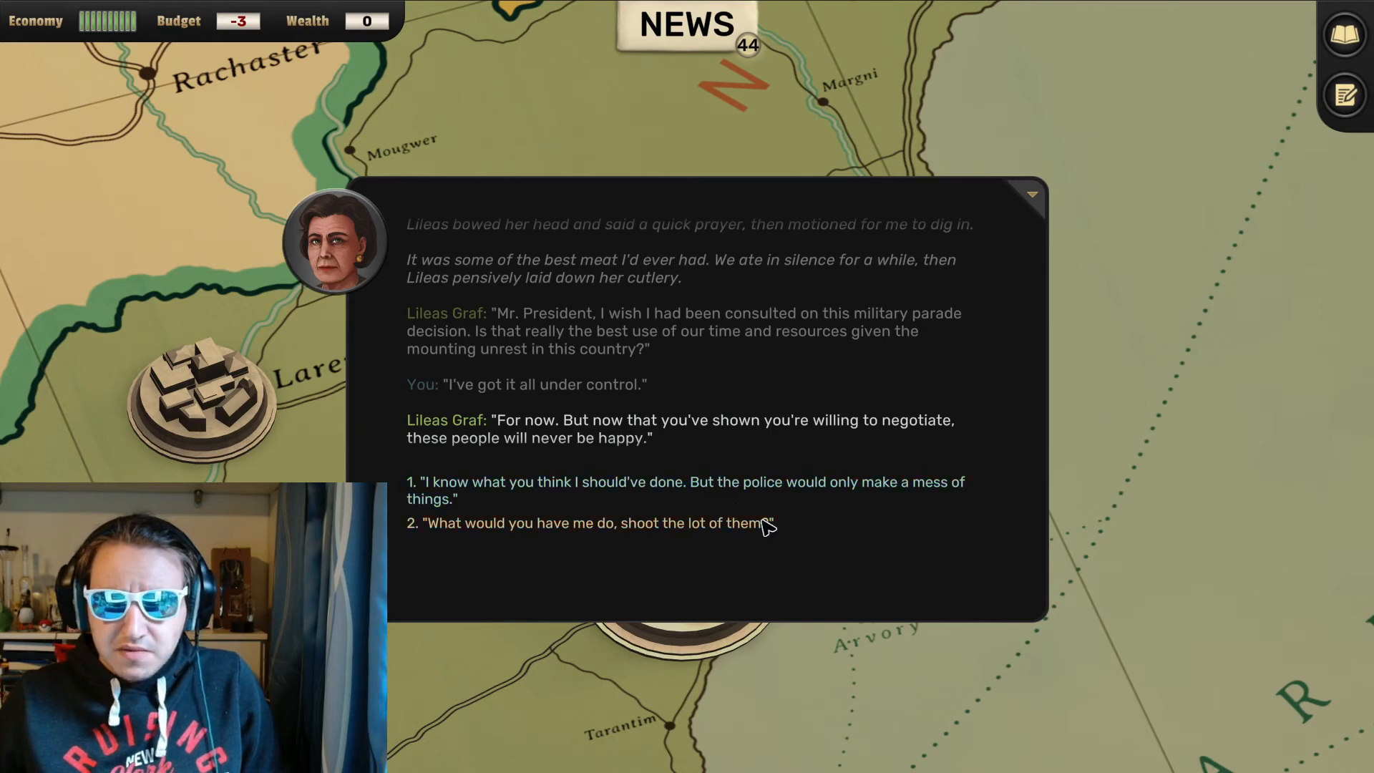
mouse_move(767, 501)
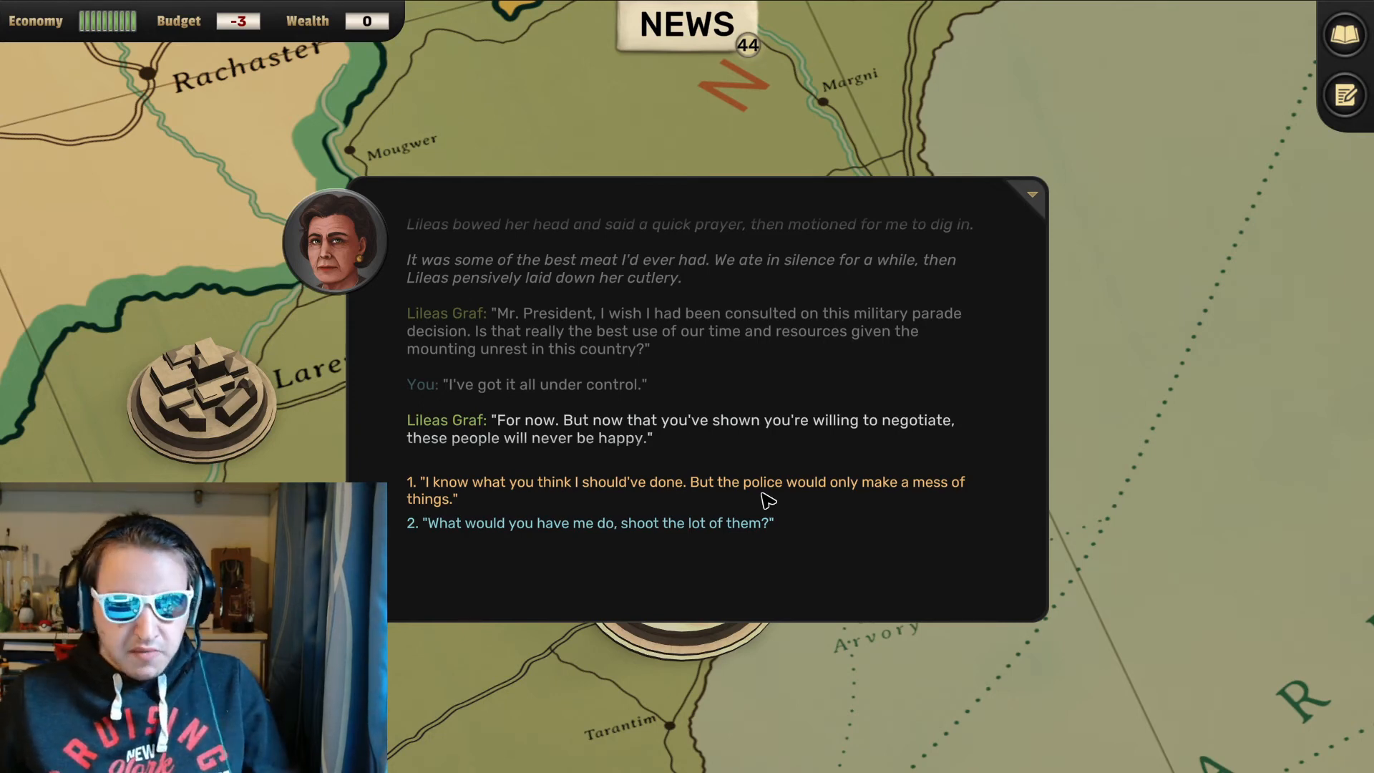
Reply that the police would only make a mess, prompting Lileas to raise the scandal revelations
left_click(686, 489)
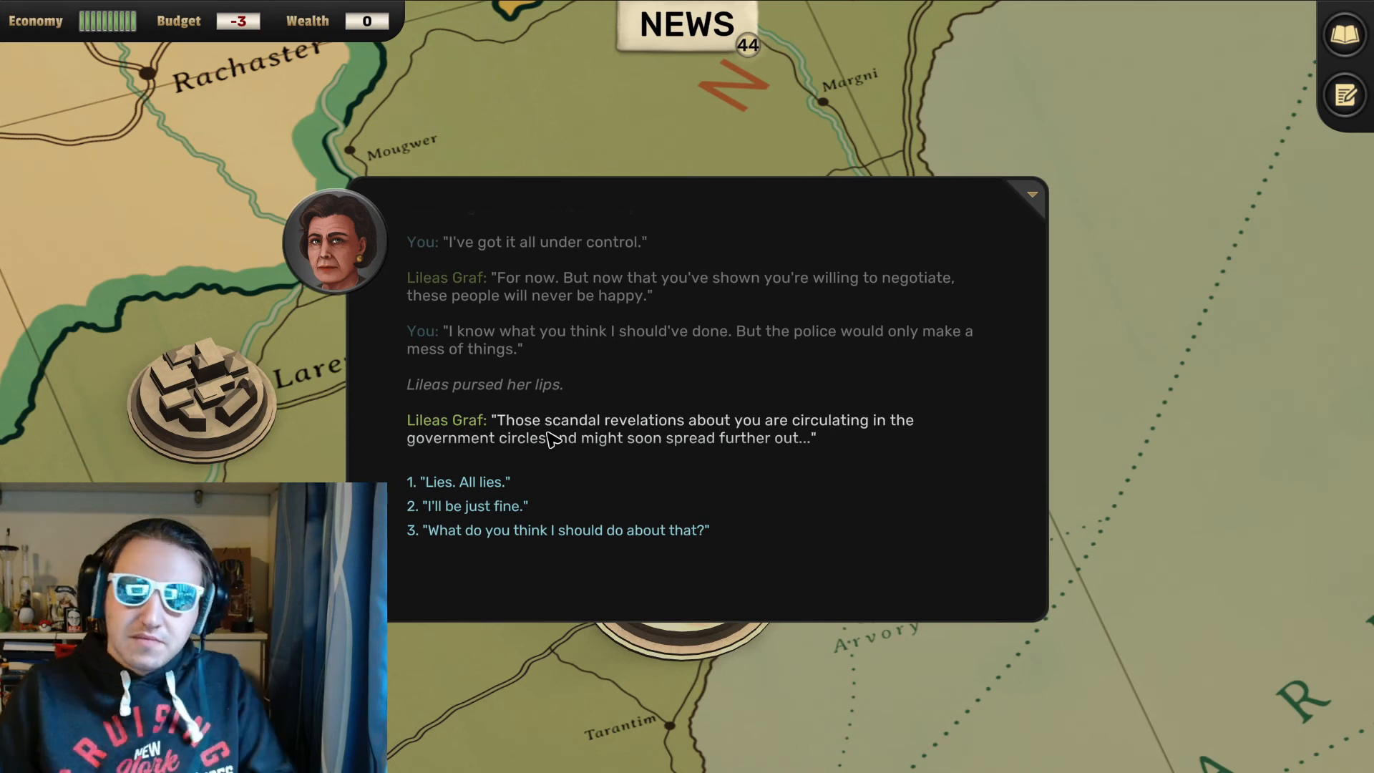
mouse_move(507, 437)
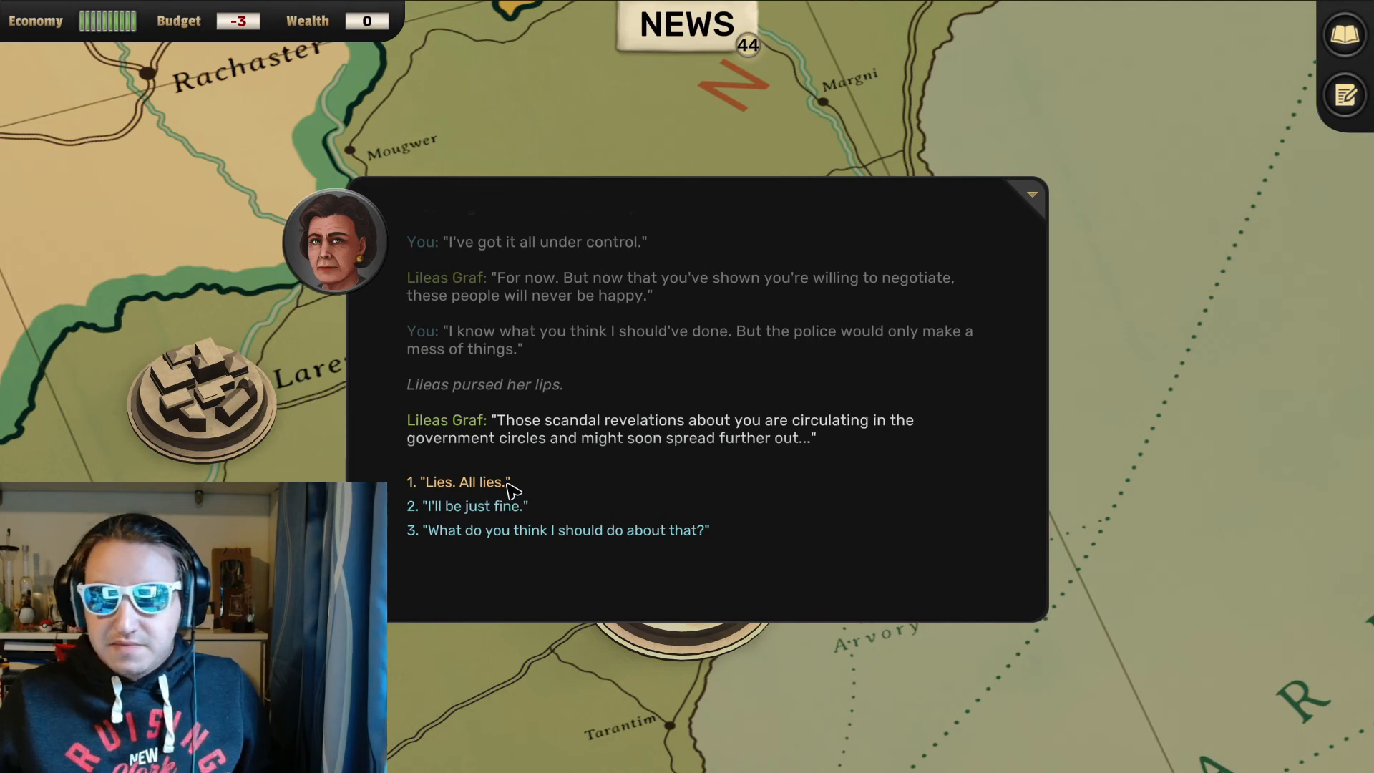
Answer "Lies. All lies." so Lileas advises ignoring the allegations and winning the election
left_click(461, 481)
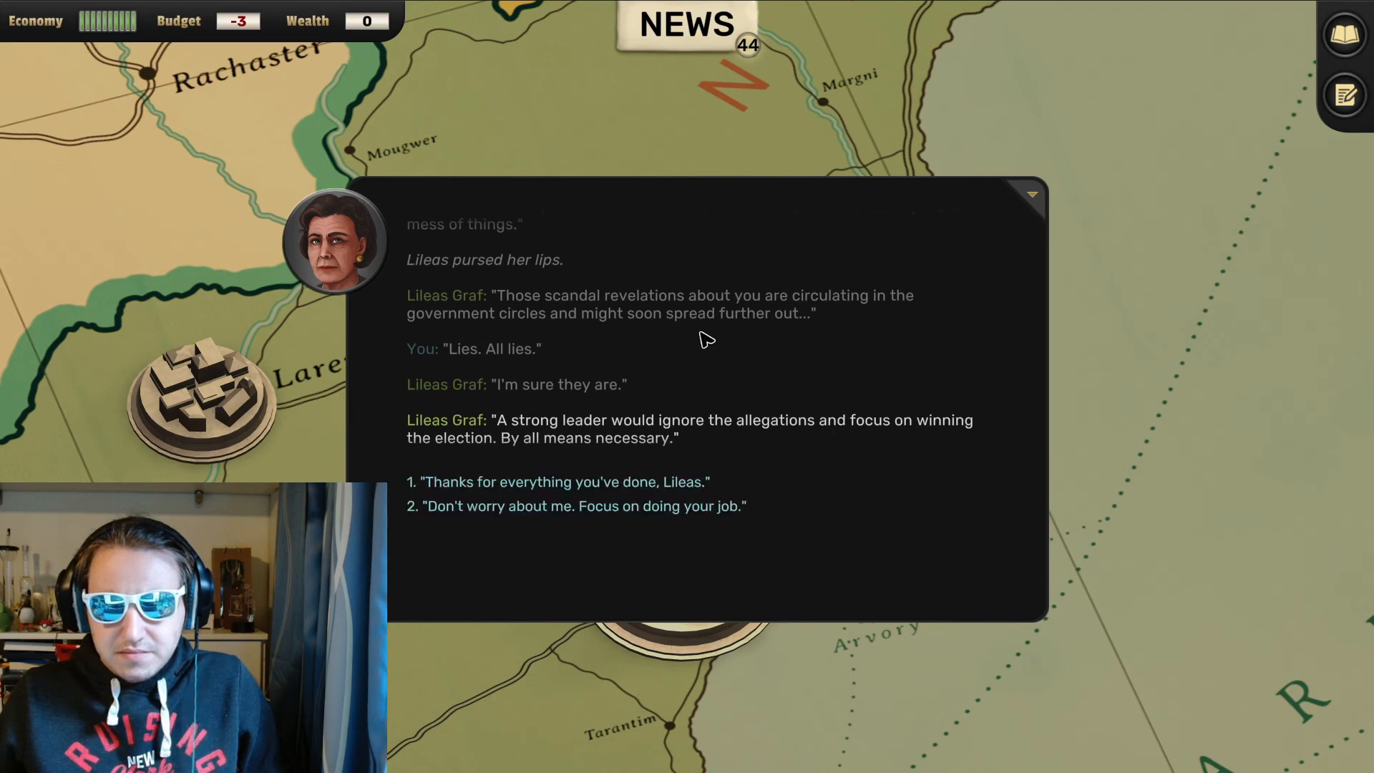
mouse_move(685, 411)
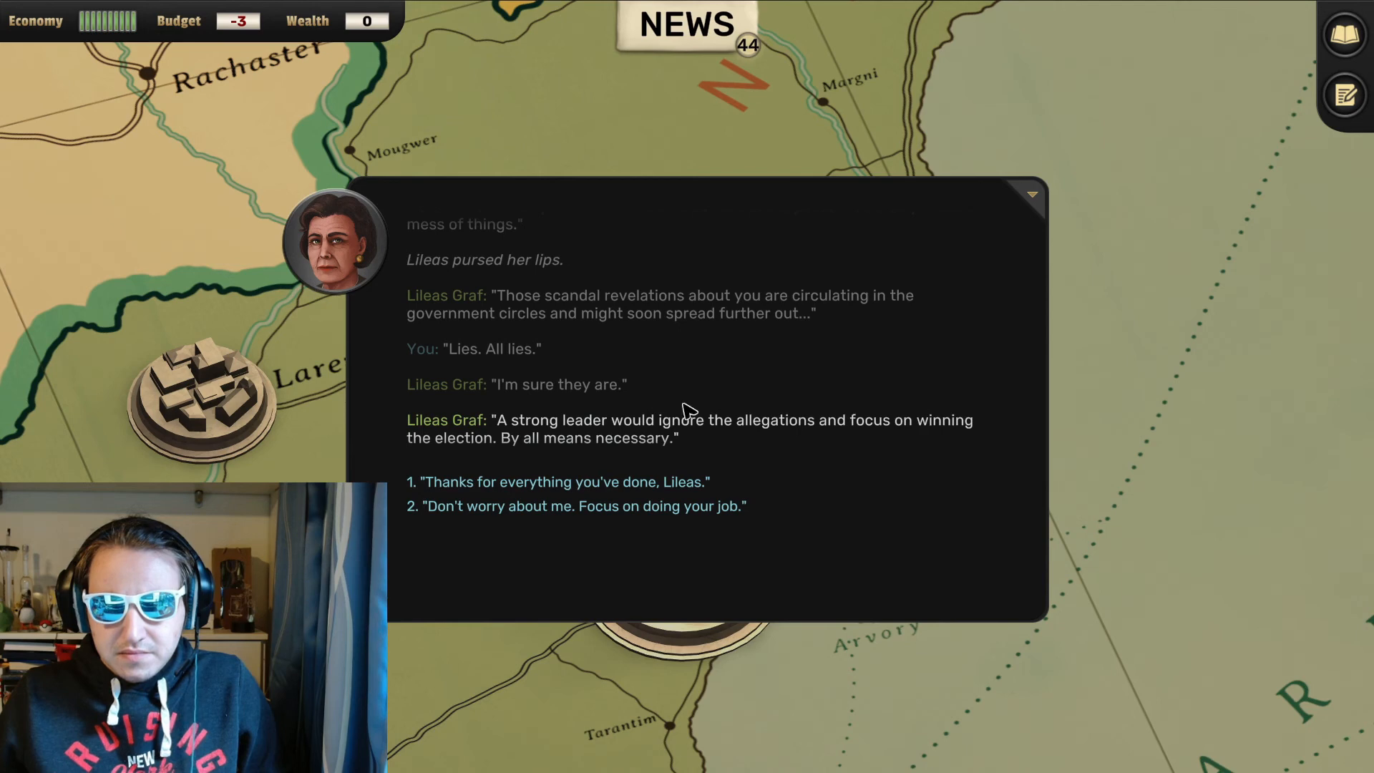
mouse_move(686, 457)
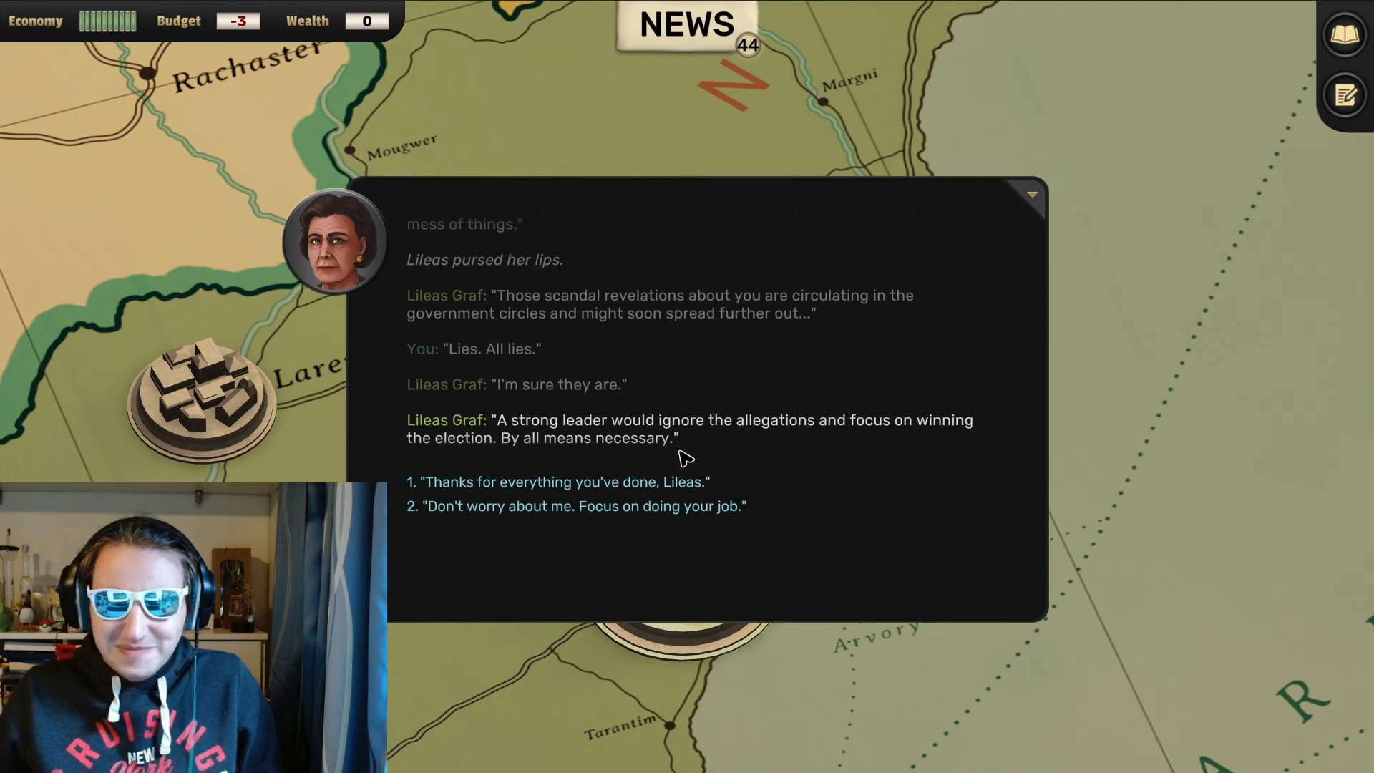
mouse_move(685, 483)
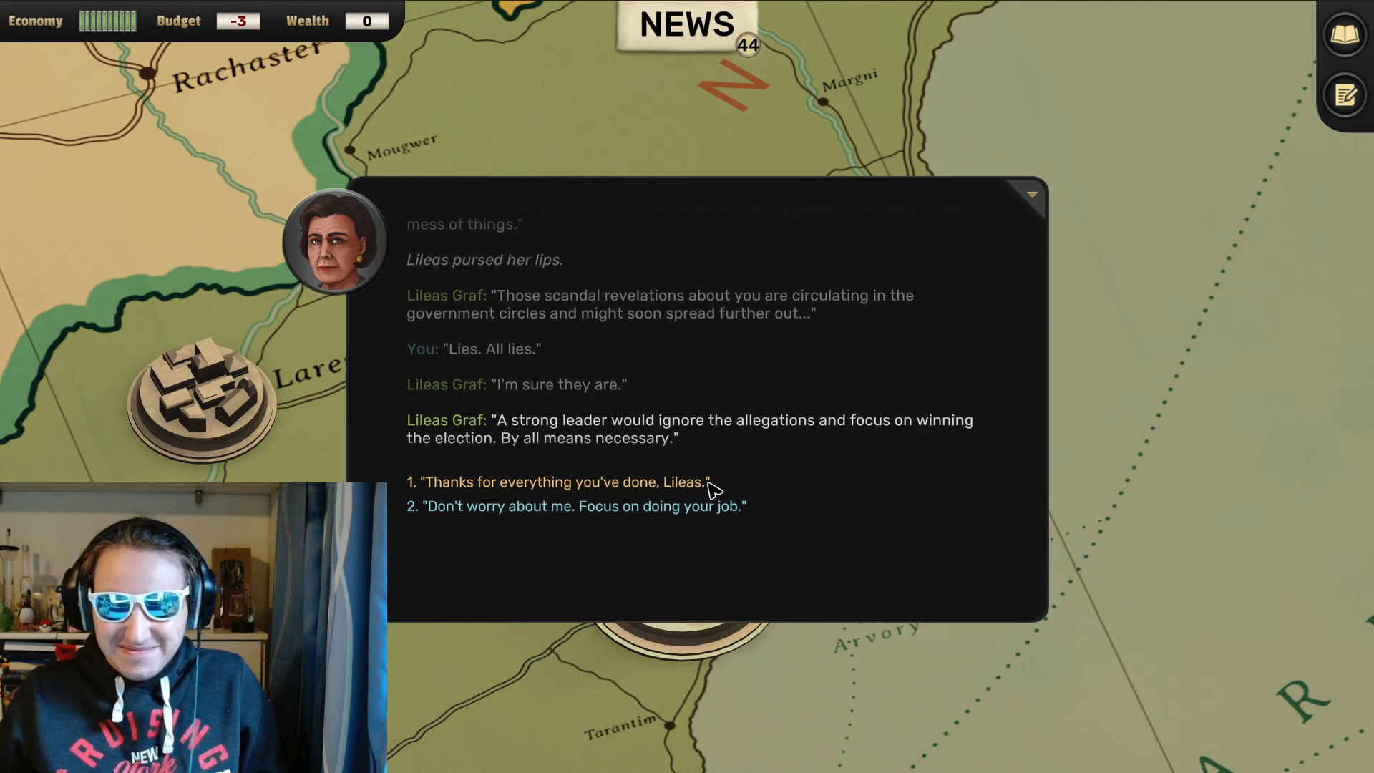
Choose "Thanks for everything you've done, Lileas." and hear her list of regrets
left_click(562, 481)
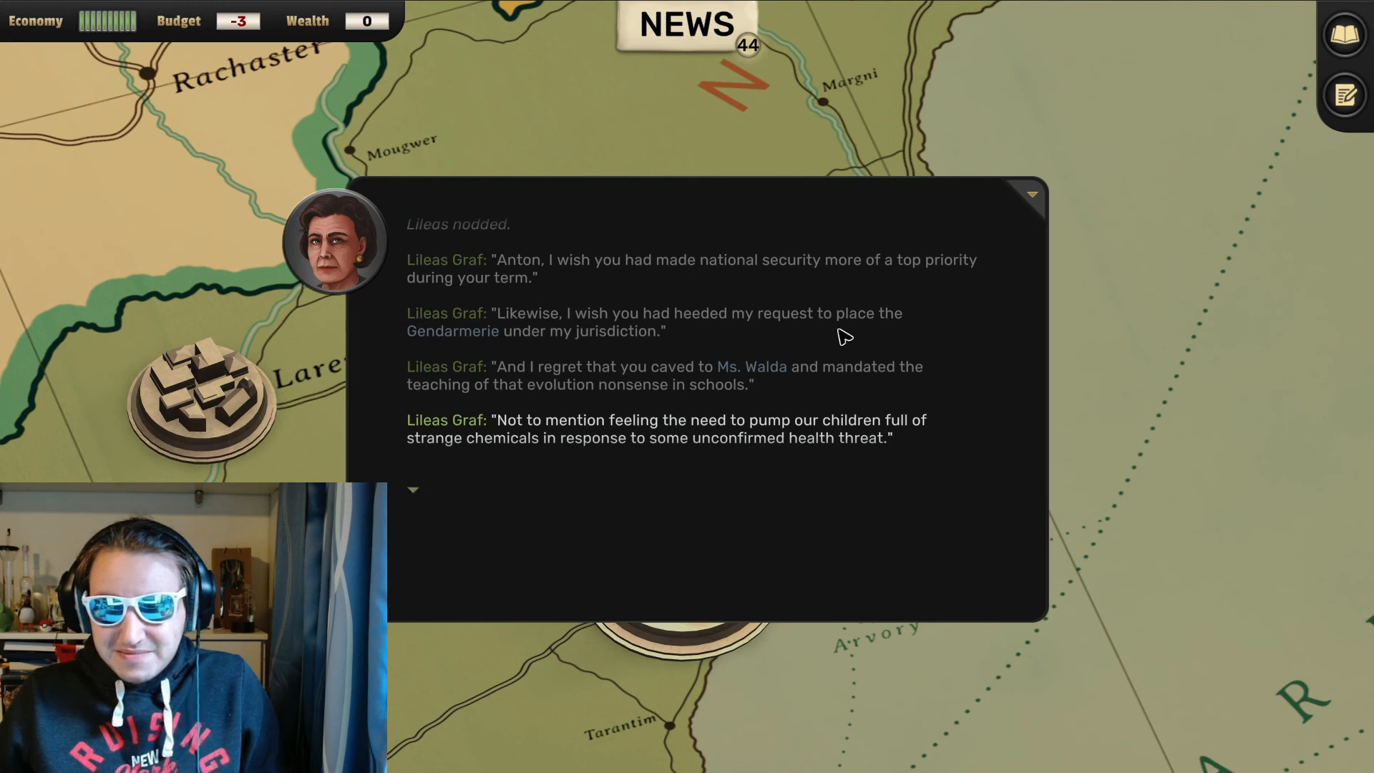
mouse_move(841, 336)
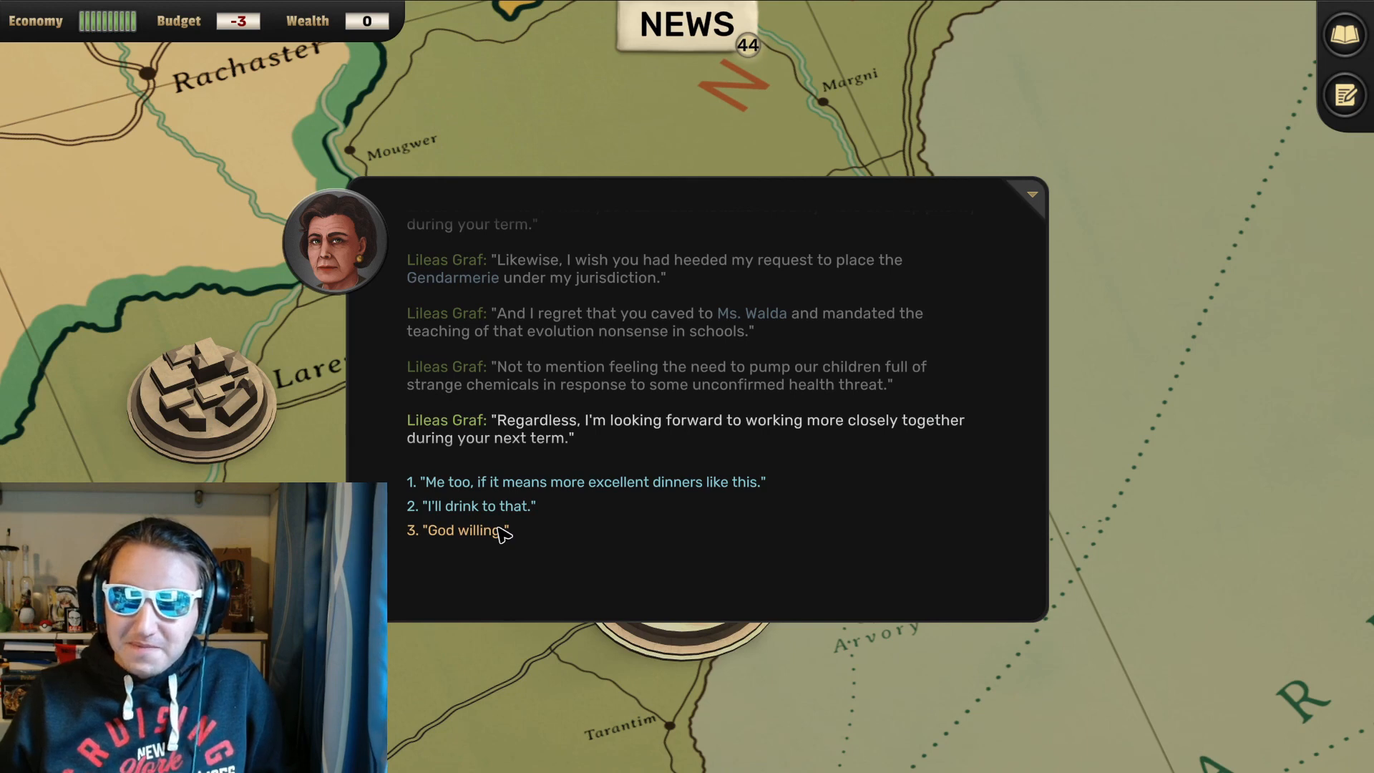
Reply "God willing." to end the dinner, then review Holsord's reports and Military Parade event
left_click(460, 529)
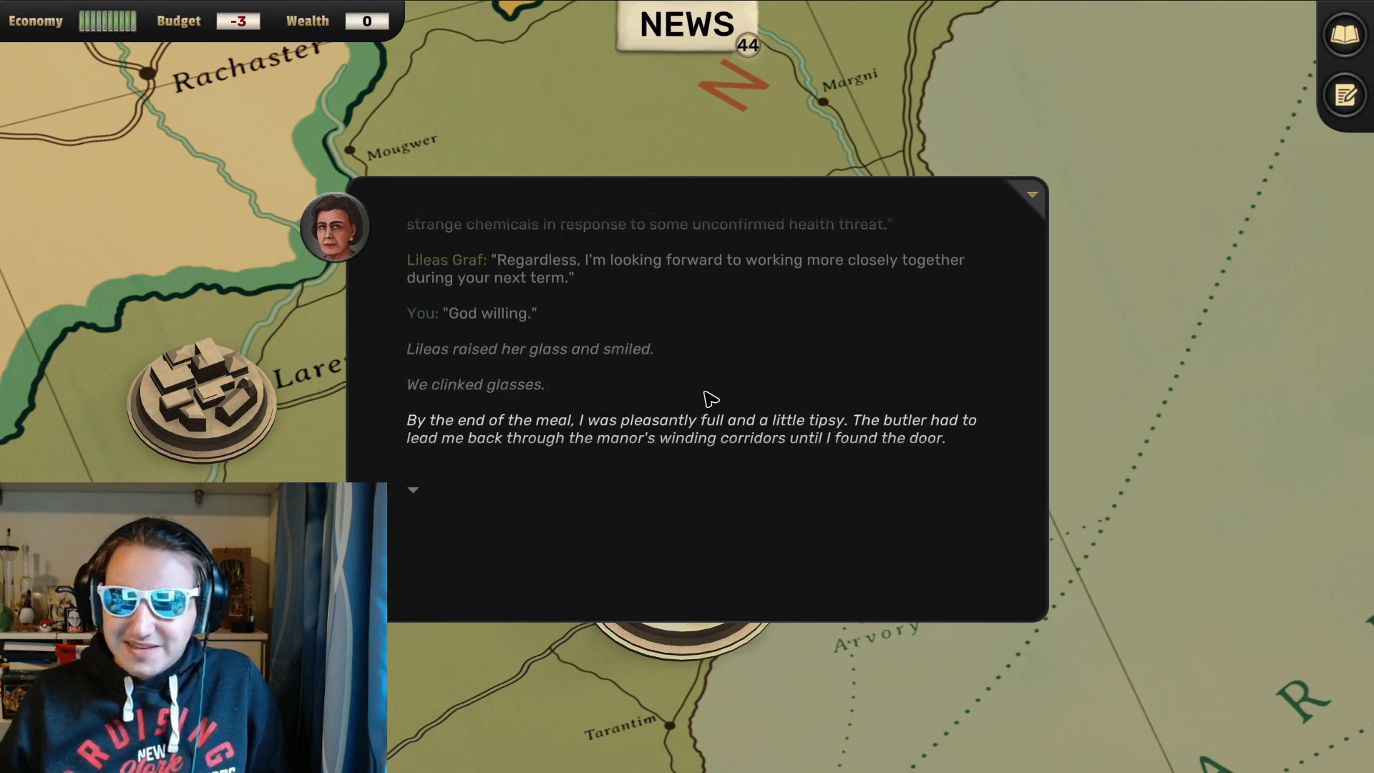
mouse_move(613, 468)
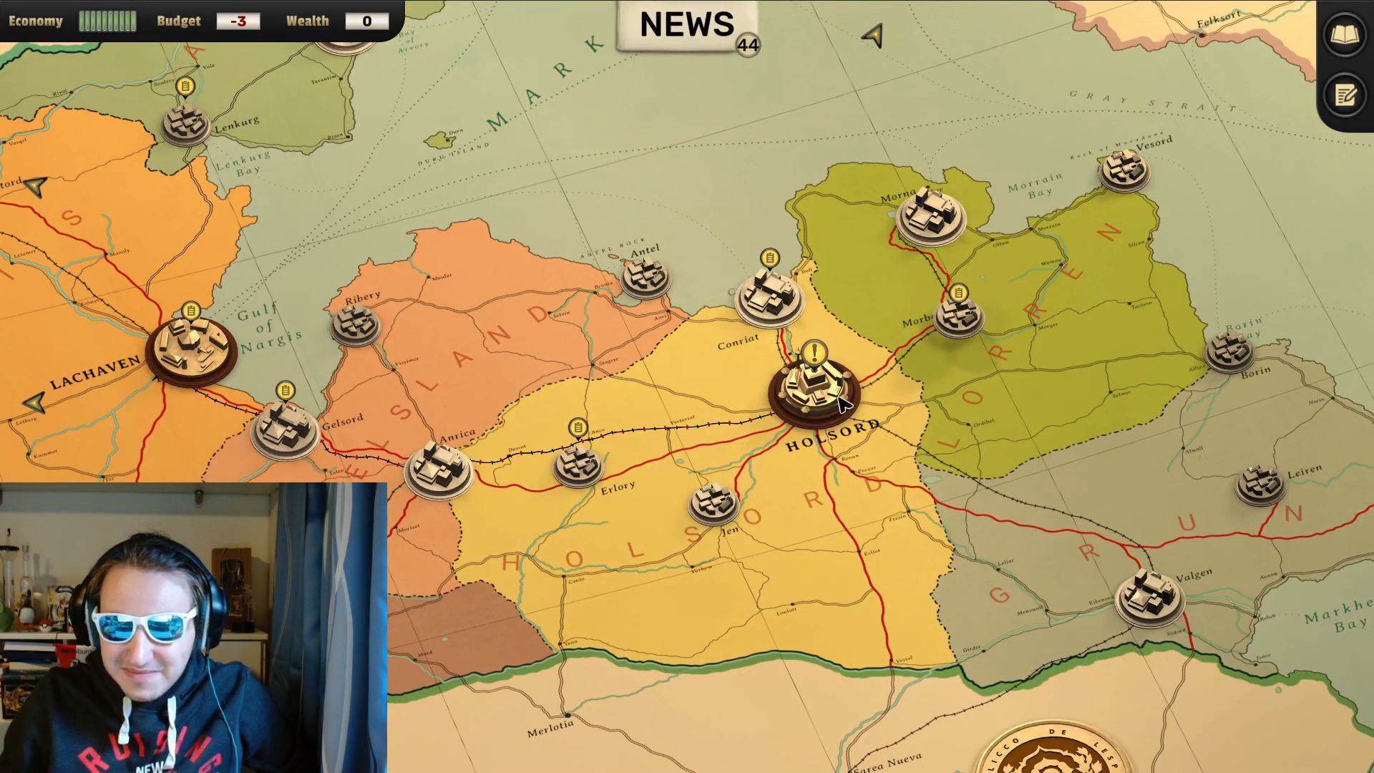
left_click(810, 381)
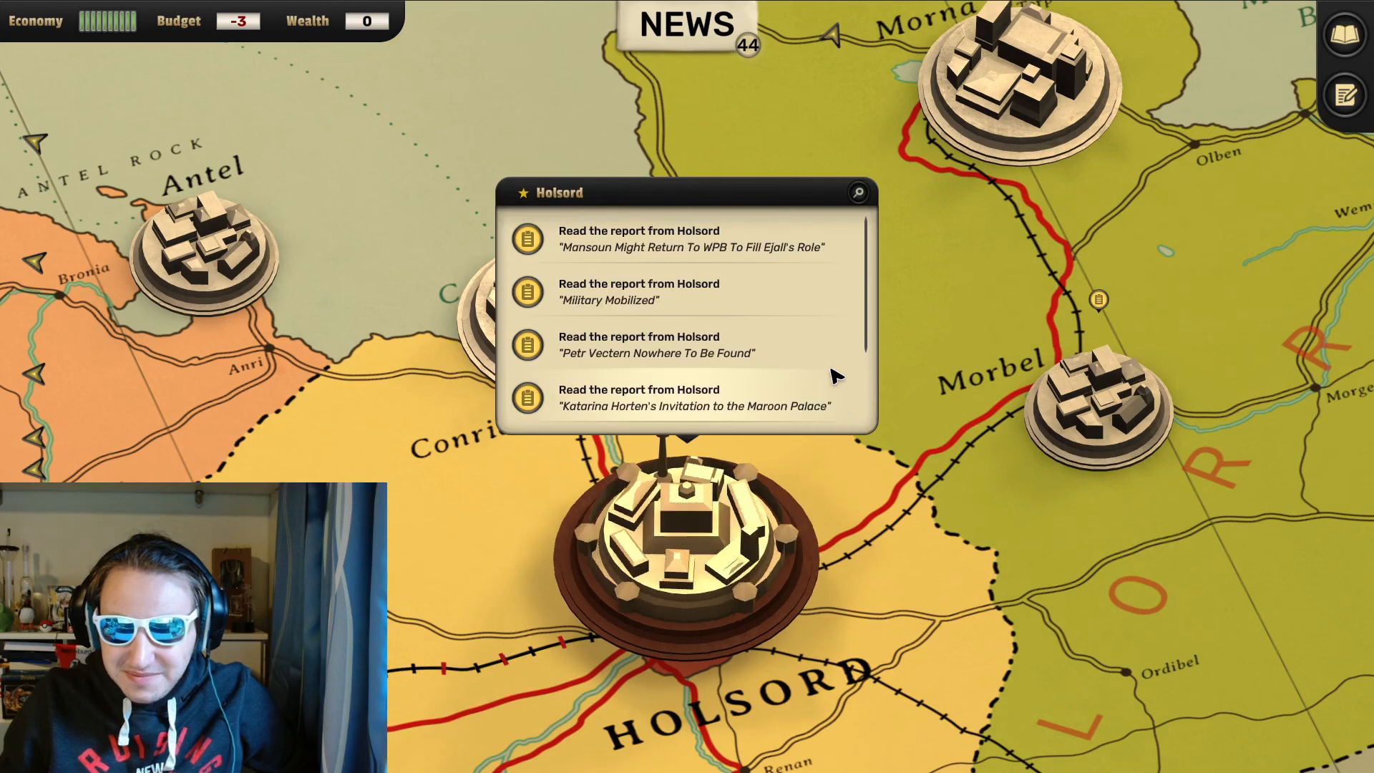
scroll("down", 3)
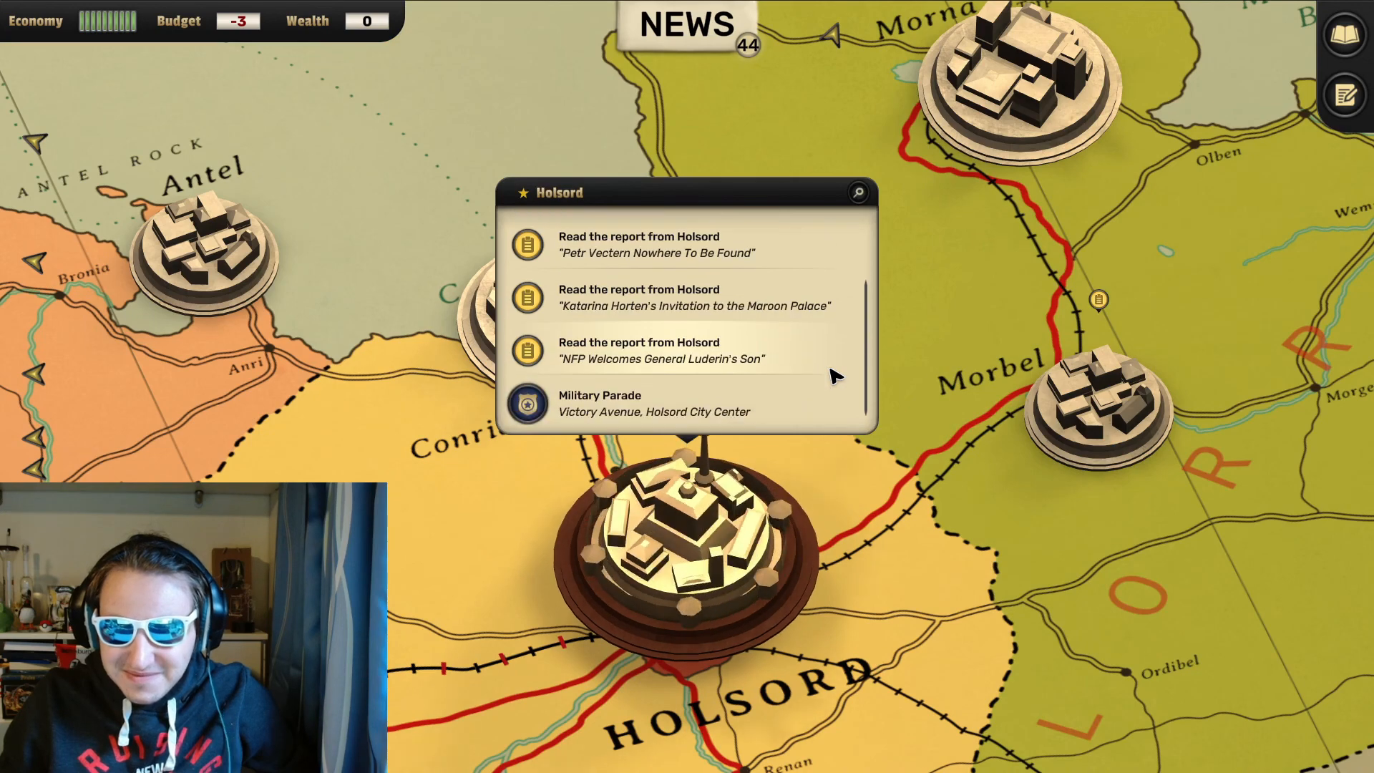